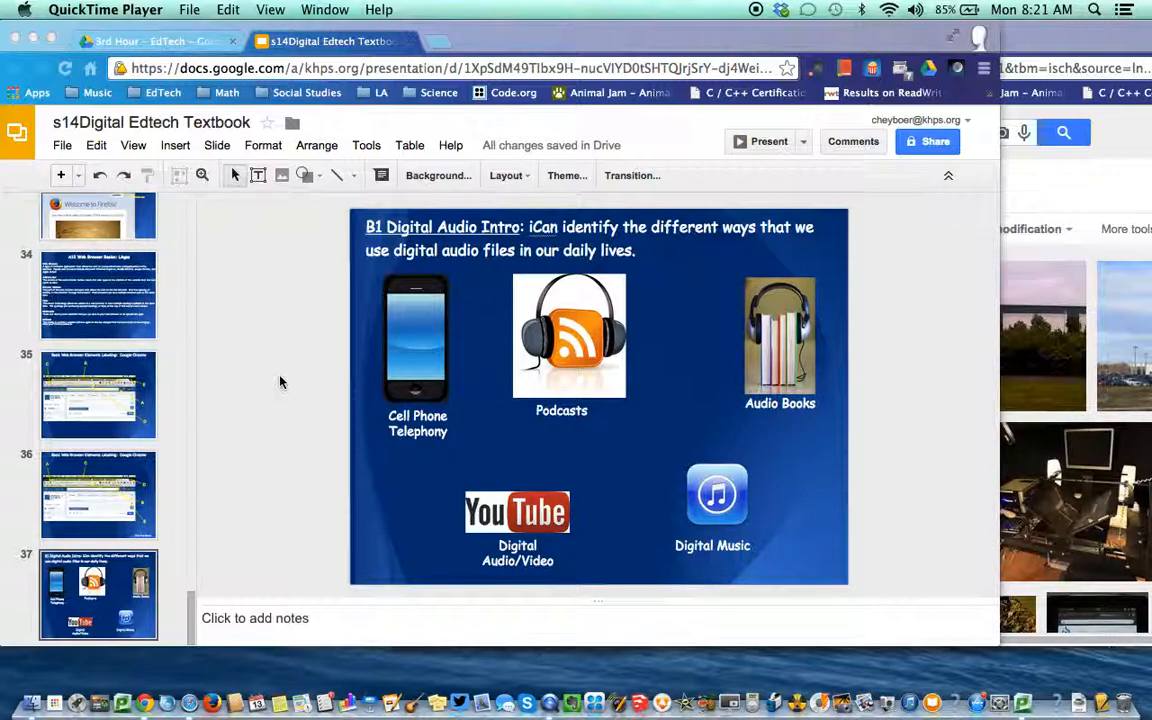
pyautogui.moveTo(977, 273)
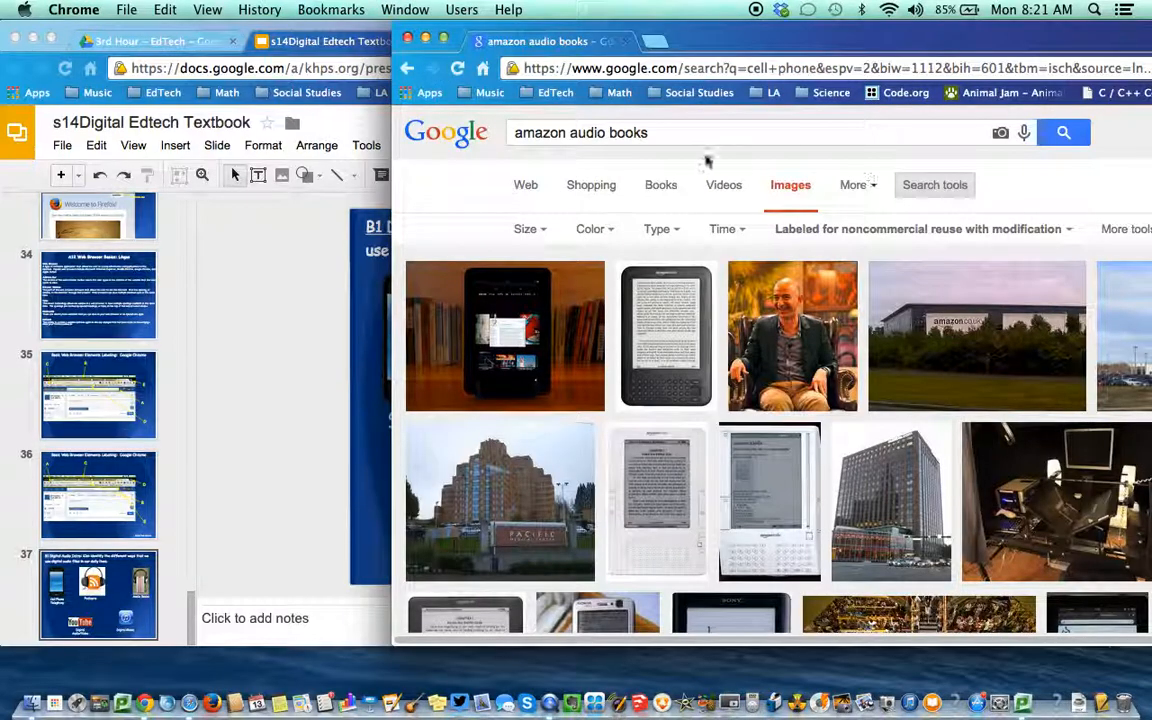
pyautogui.moveTo(239, 328)
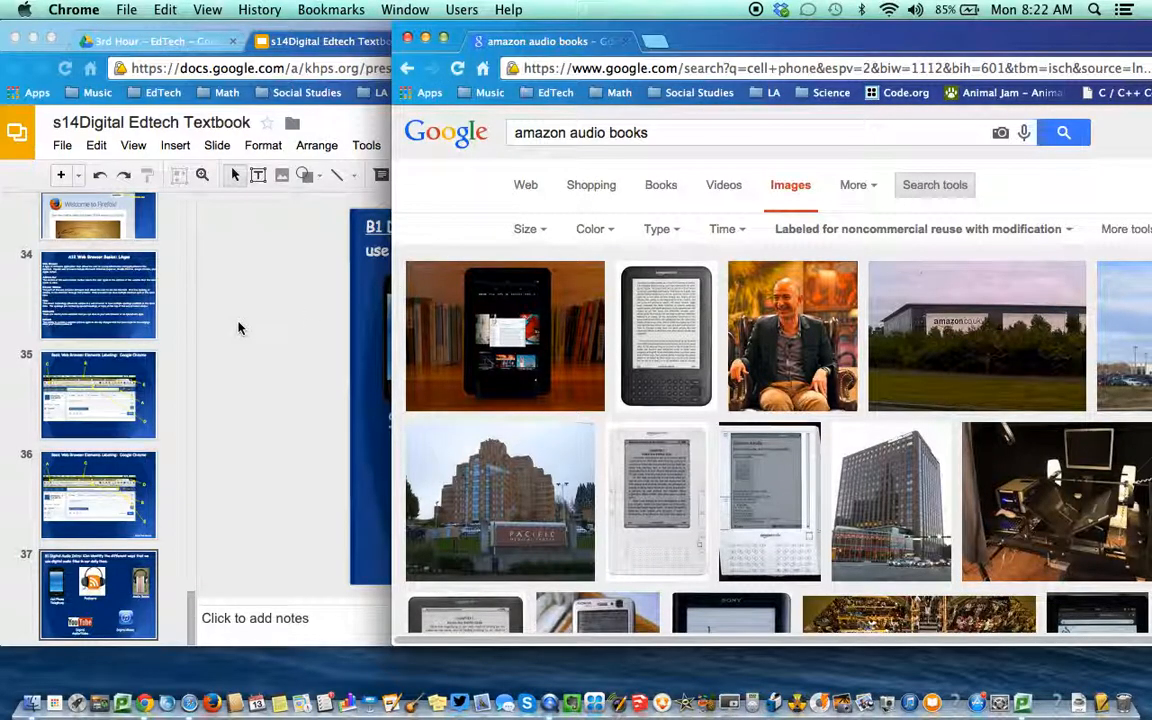
pyautogui.moveTo(595, 408)
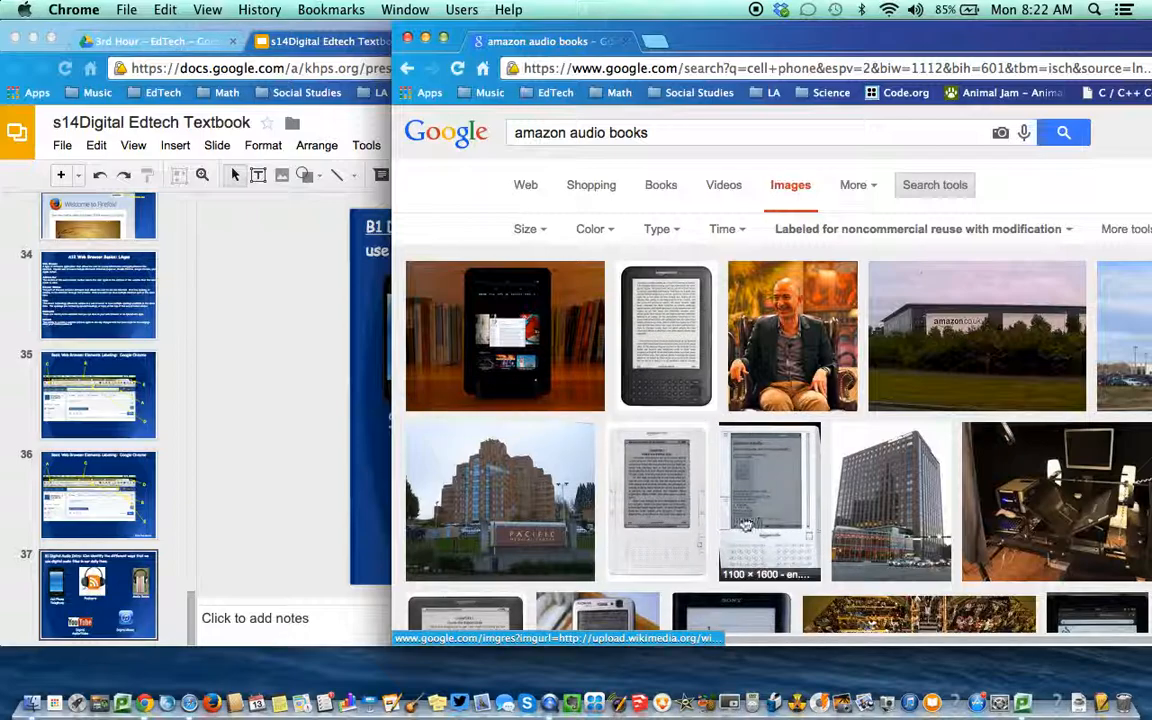
pyautogui.moveTo(683, 406)
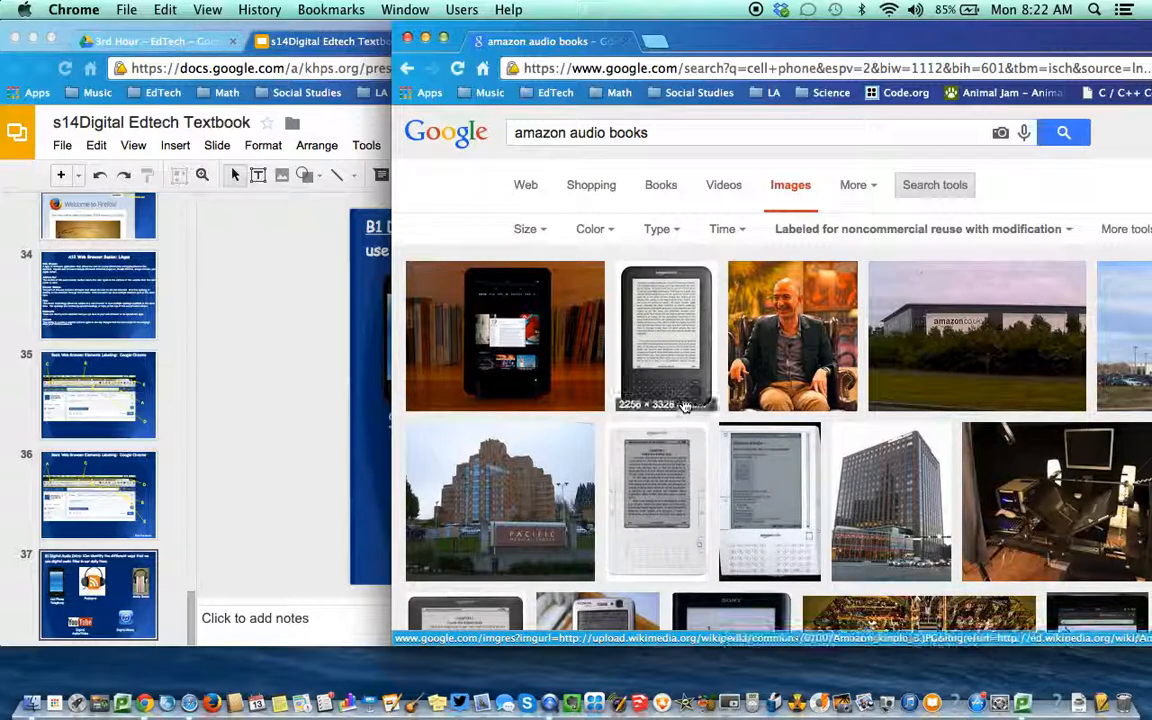
pyautogui.moveTo(659, 500)
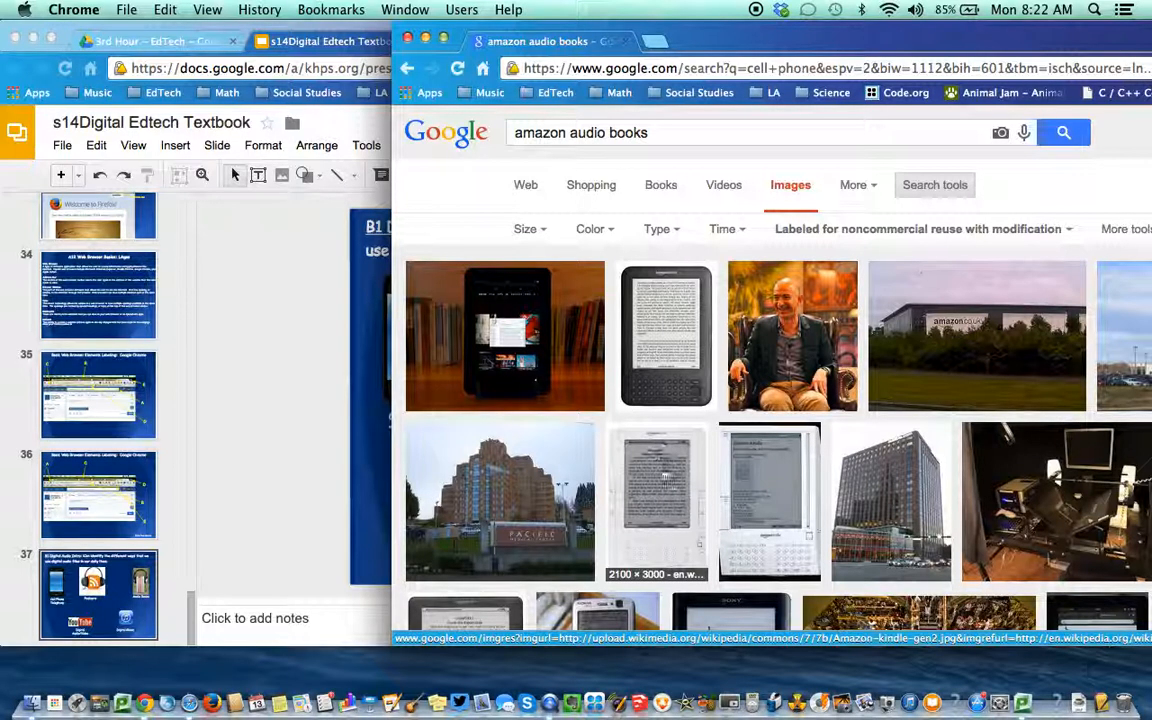
# Step: Scroll through the reuse-filtered 'amazon audio books' image results
pyautogui.scroll(-3)
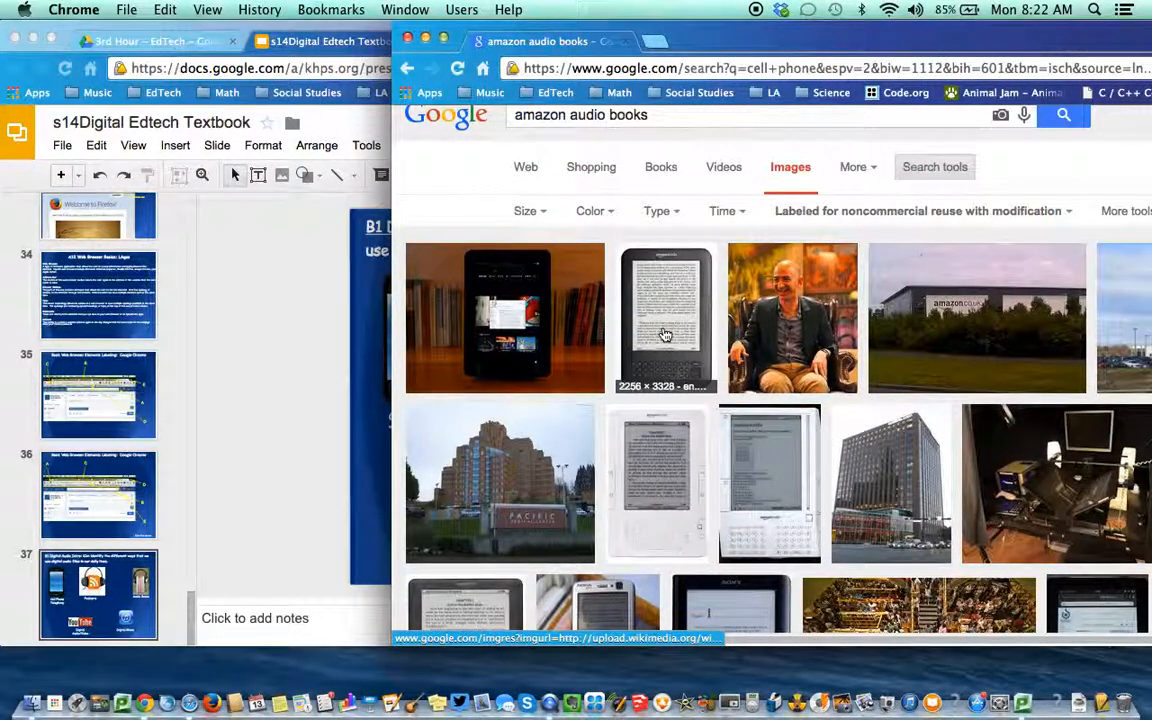
pyautogui.moveTo(690, 490)
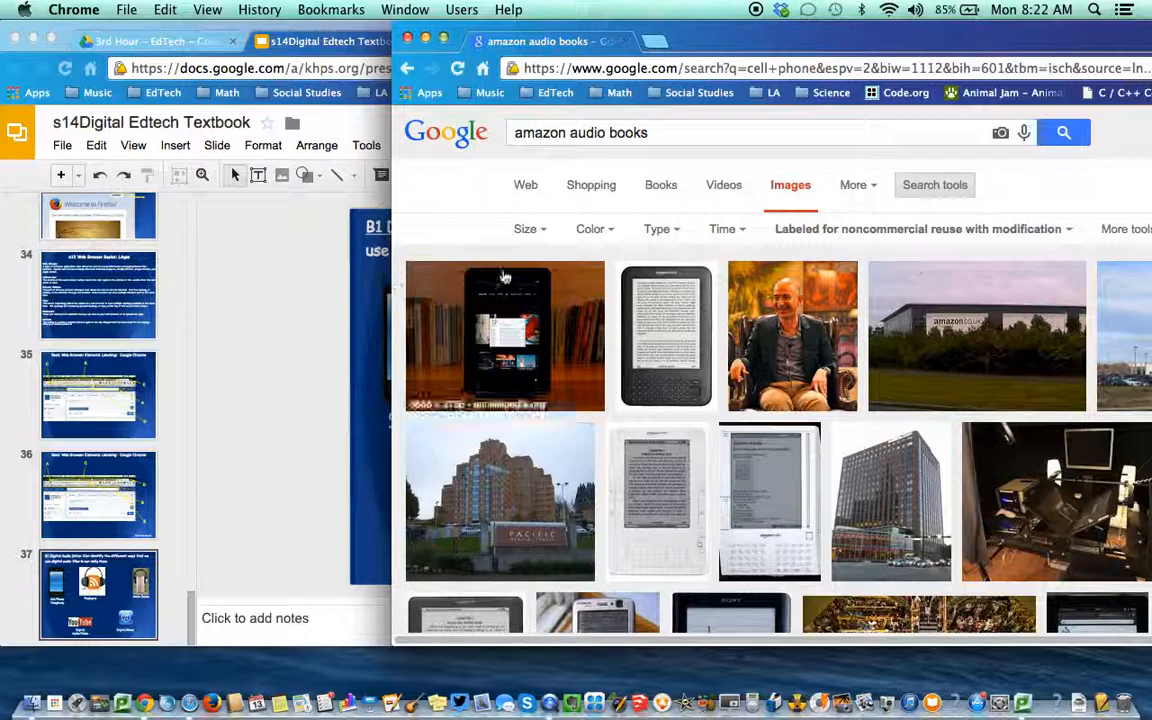
pyautogui.moveTo(343, 322)
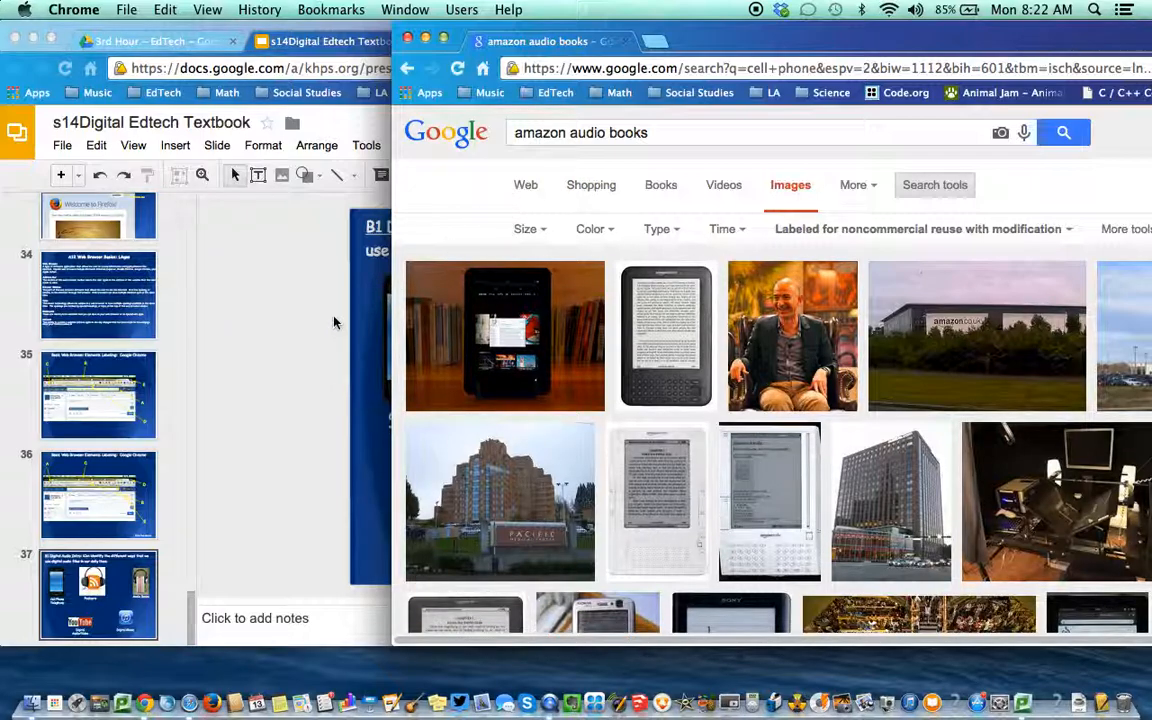
pyautogui.moveTo(341, 330)
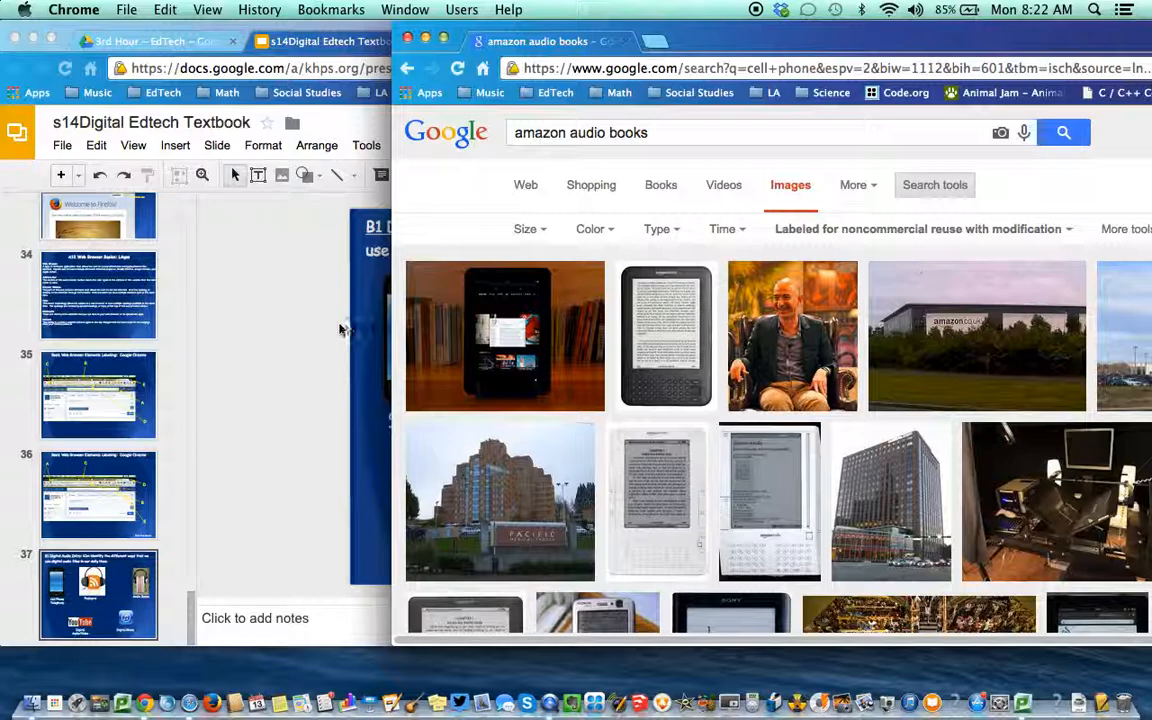
pyautogui.moveTo(332, 334)
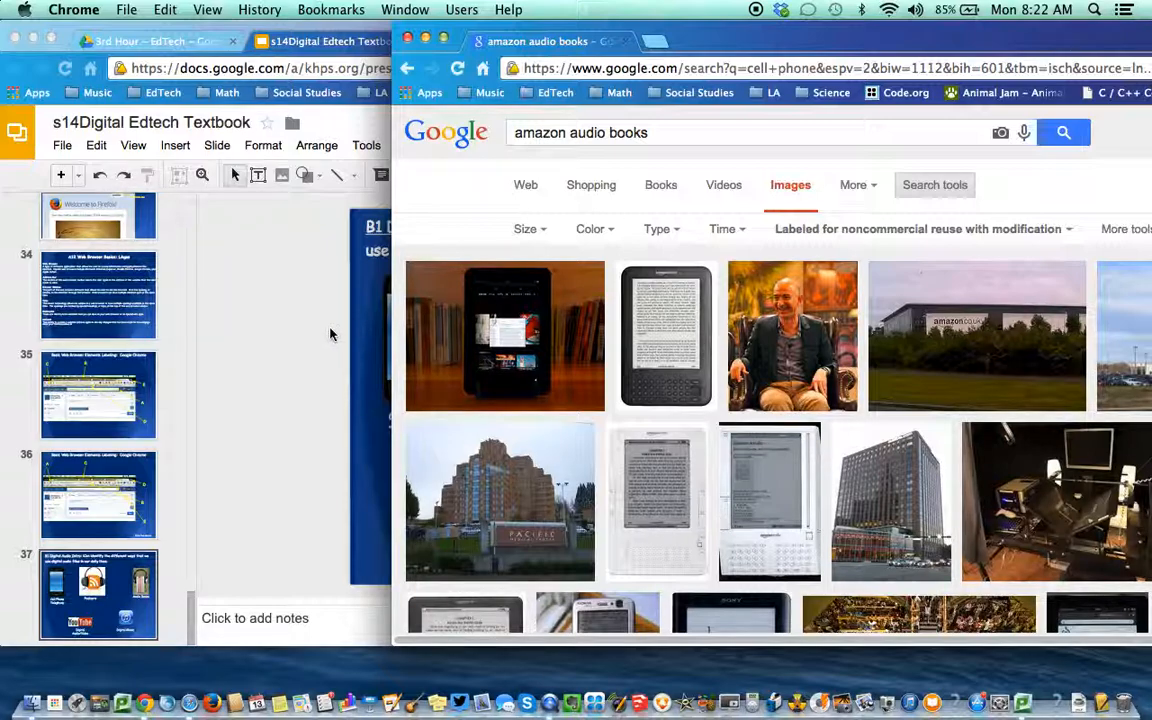
pyautogui.moveTo(337, 341)
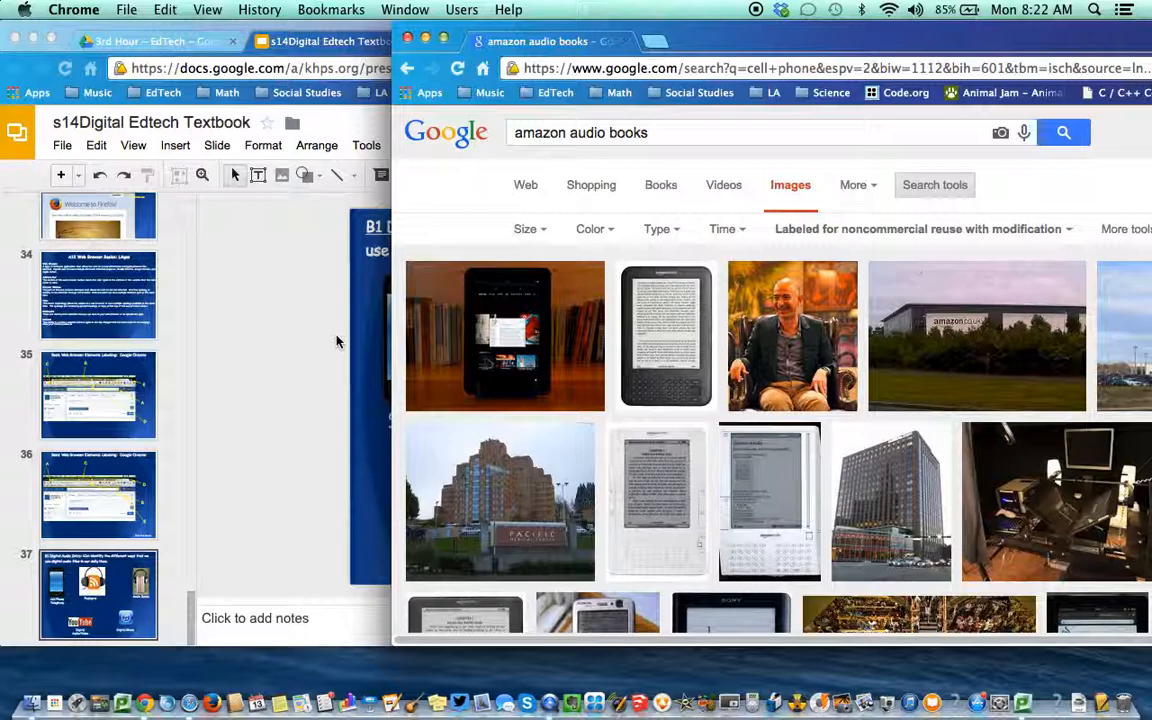
pyautogui.moveTo(318, 355)
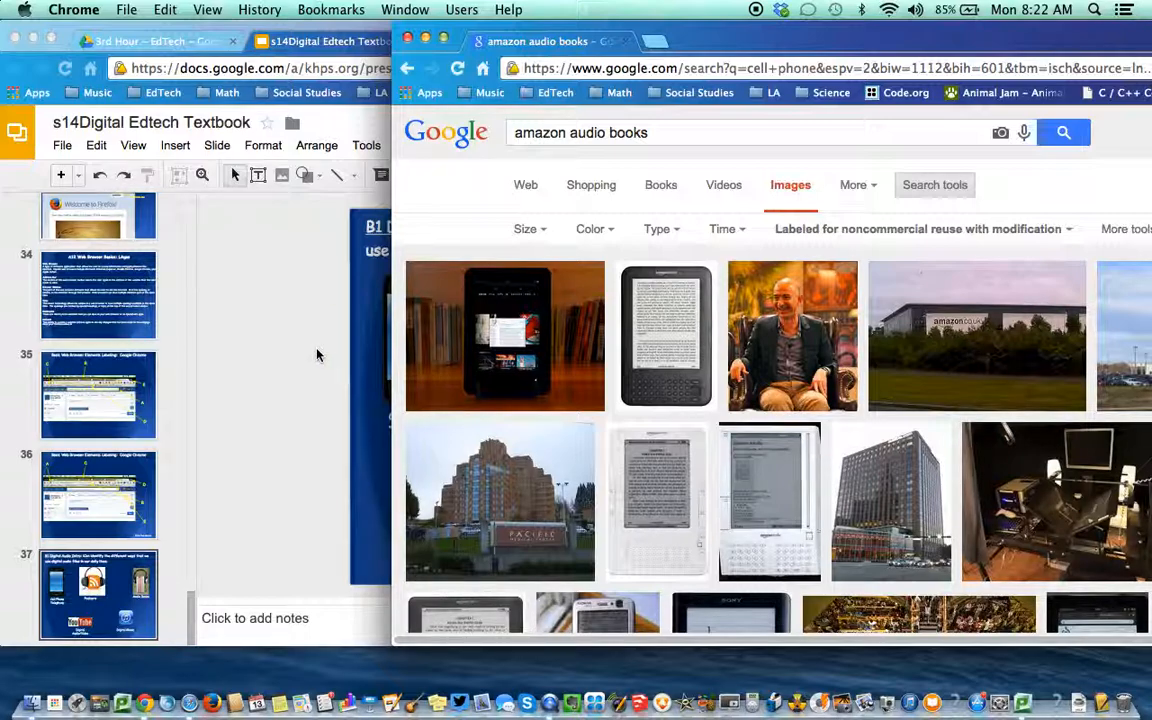
pyautogui.moveTo(319, 374)
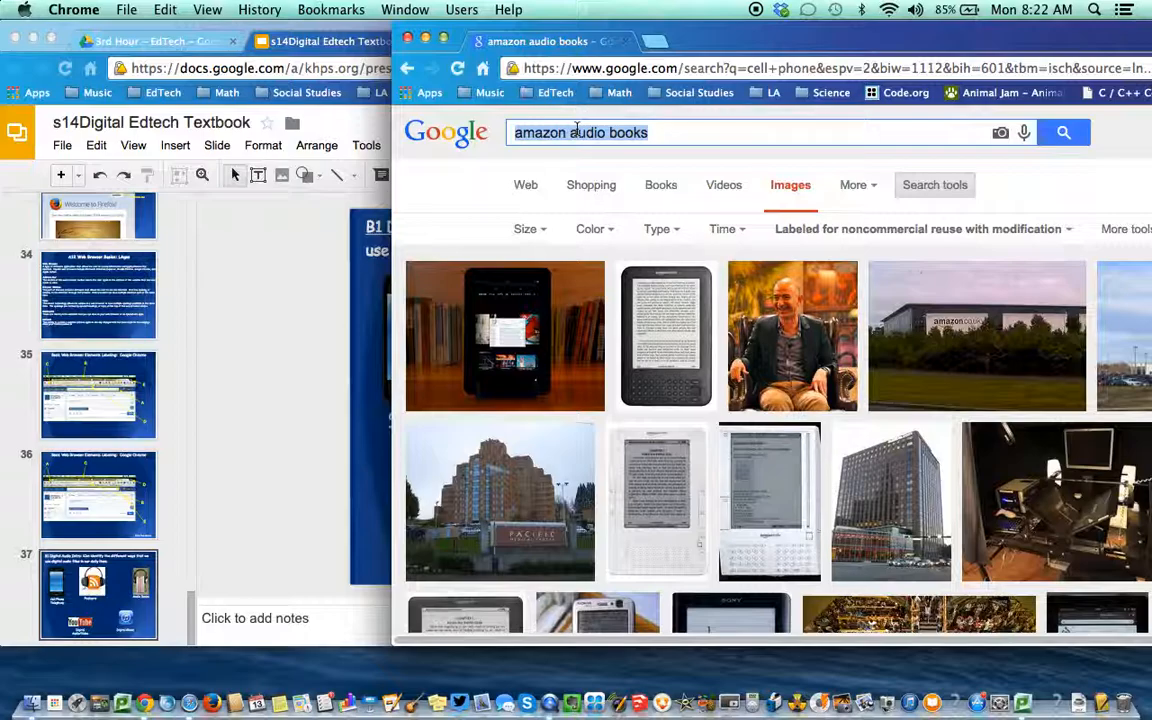
# Step: Search images for 'itunes' and reset the usage rights filter to not filtered
pyautogui.write('i')
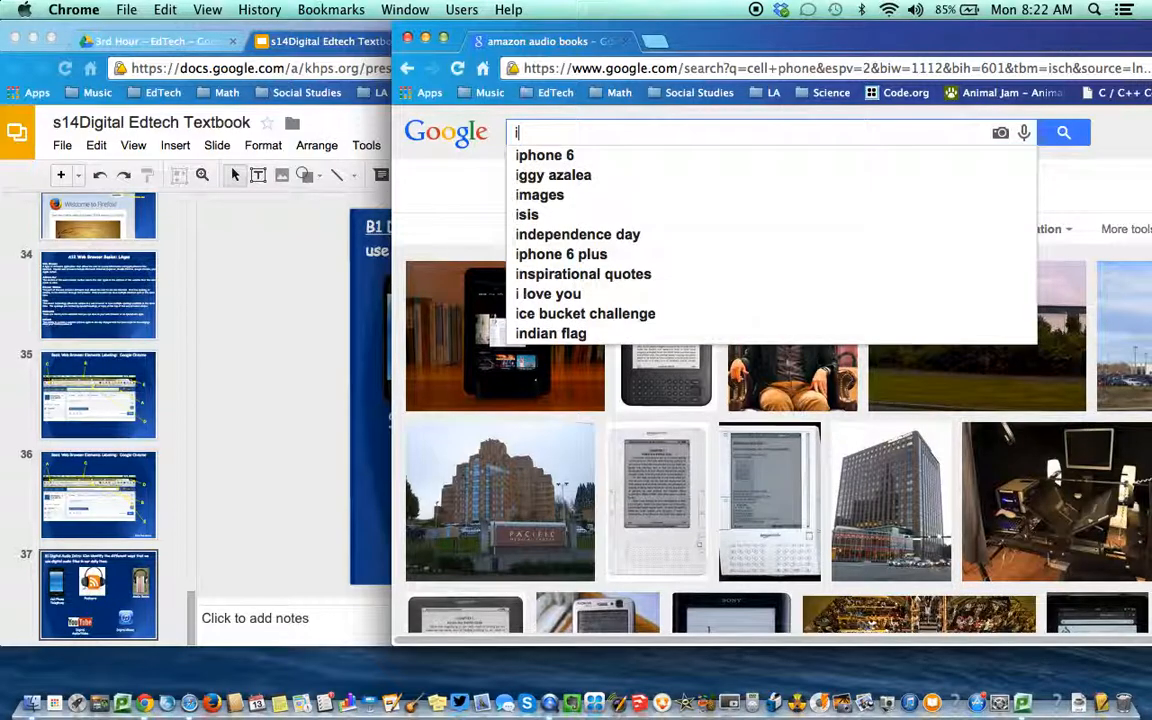
pyautogui.write('itunes')
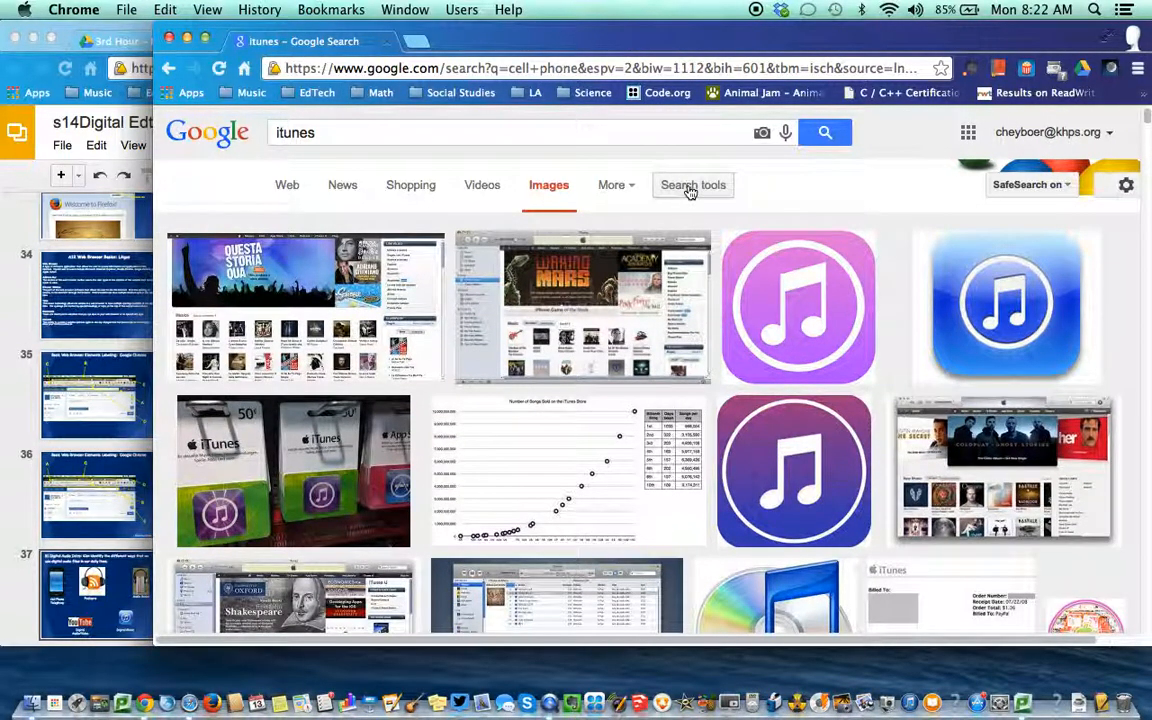
pyautogui.click(692, 185)
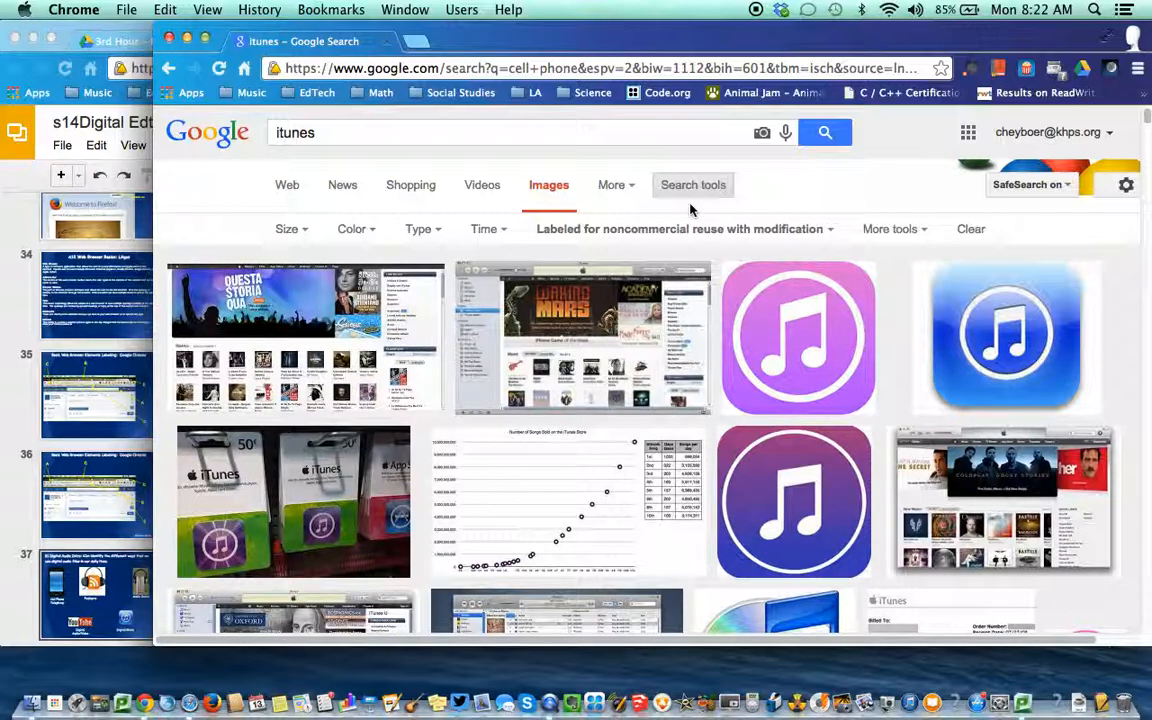
pyautogui.moveTo(678, 232)
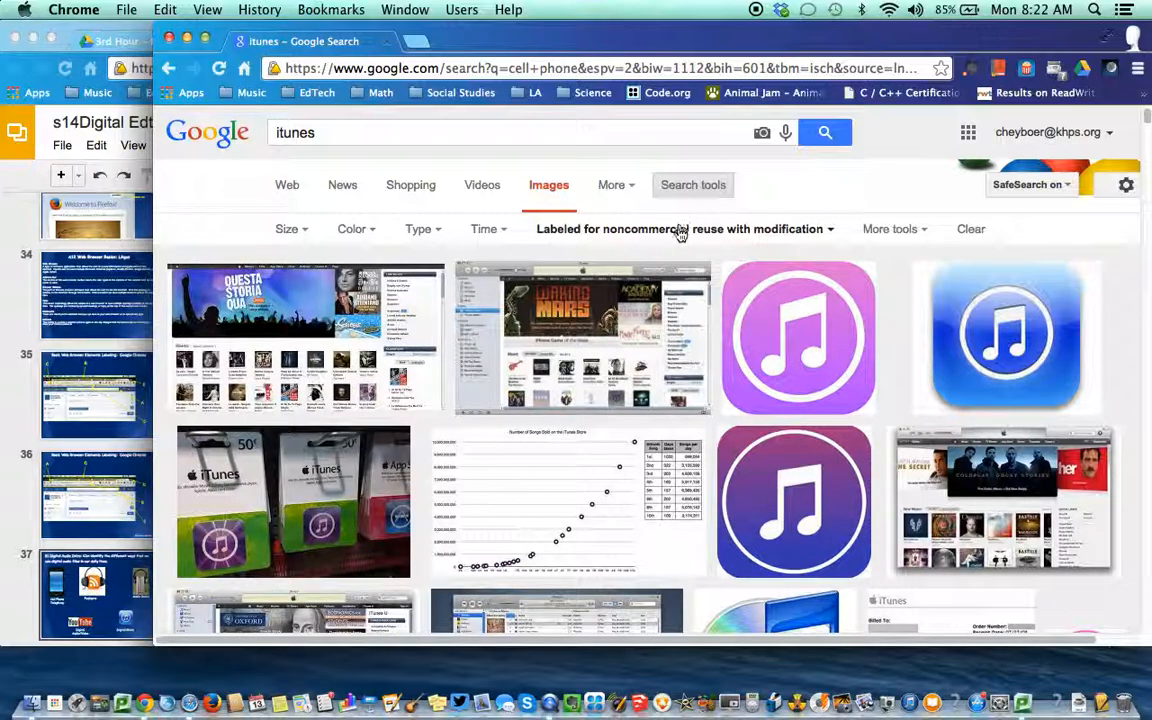
pyautogui.click(680, 229)
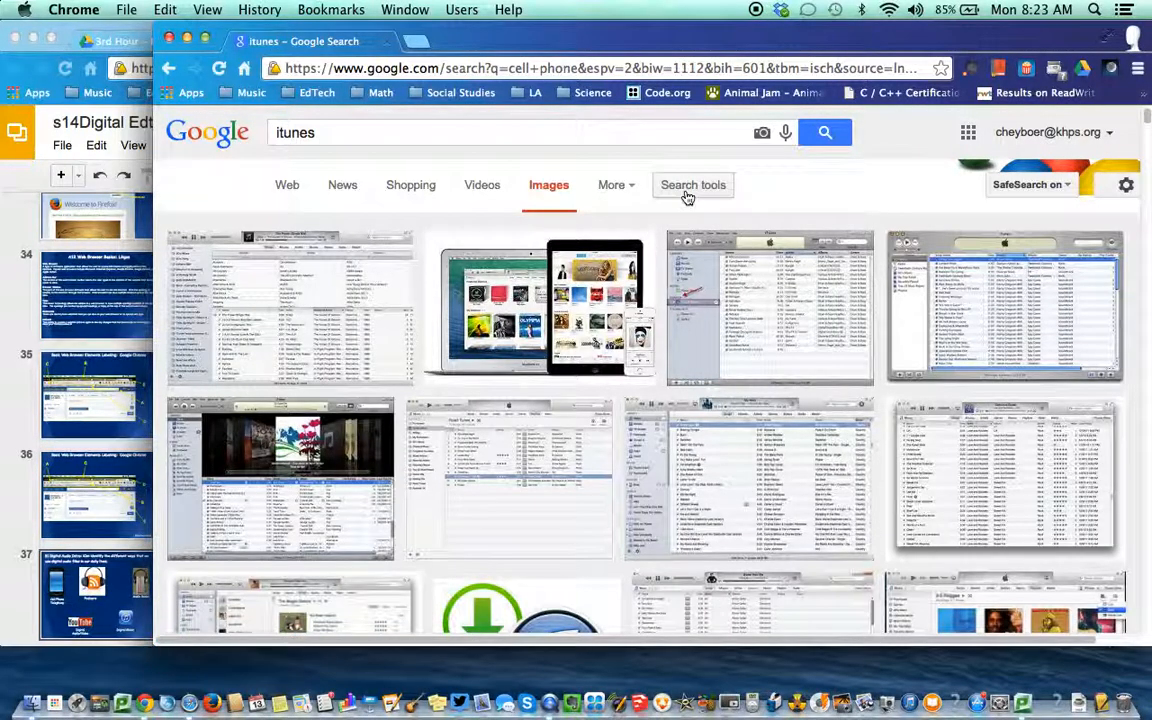
pyautogui.click(692, 185)
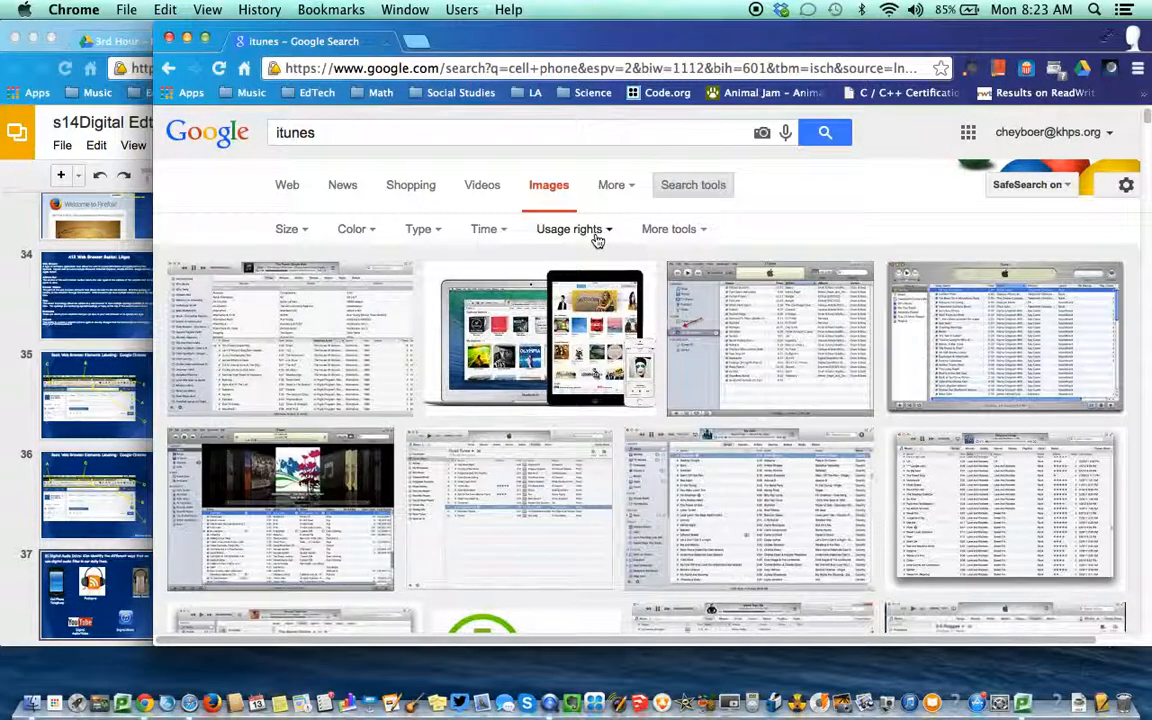
pyautogui.click(569, 228)
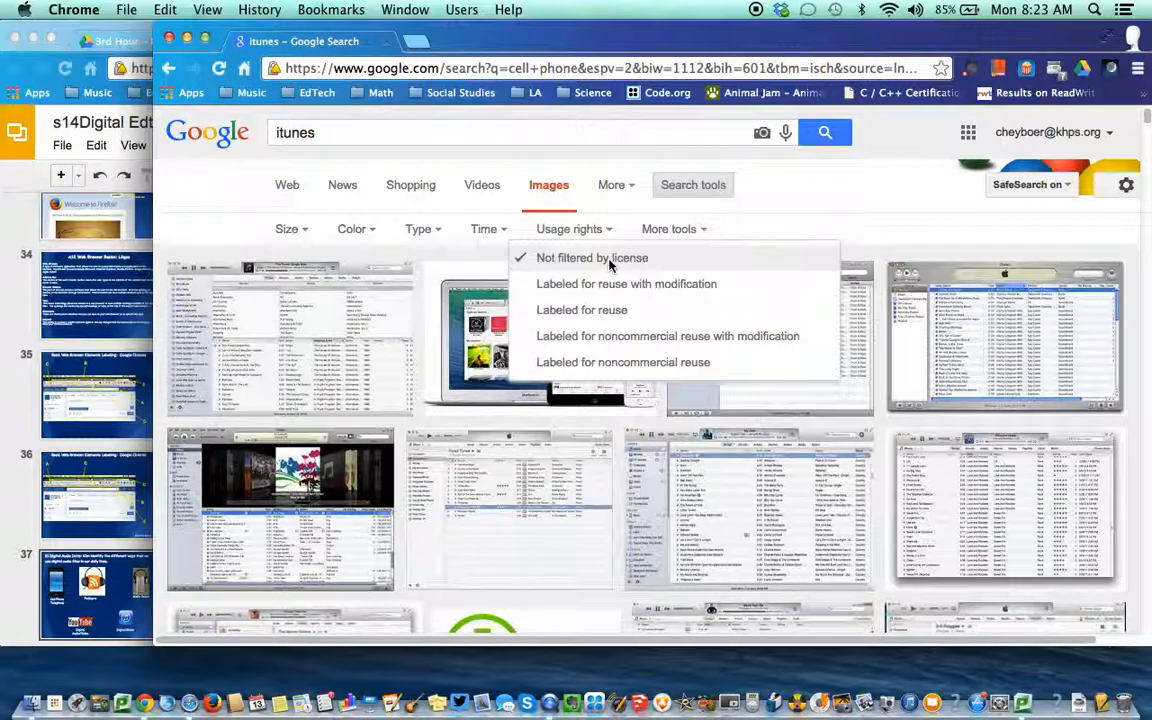
pyautogui.moveTo(650, 343)
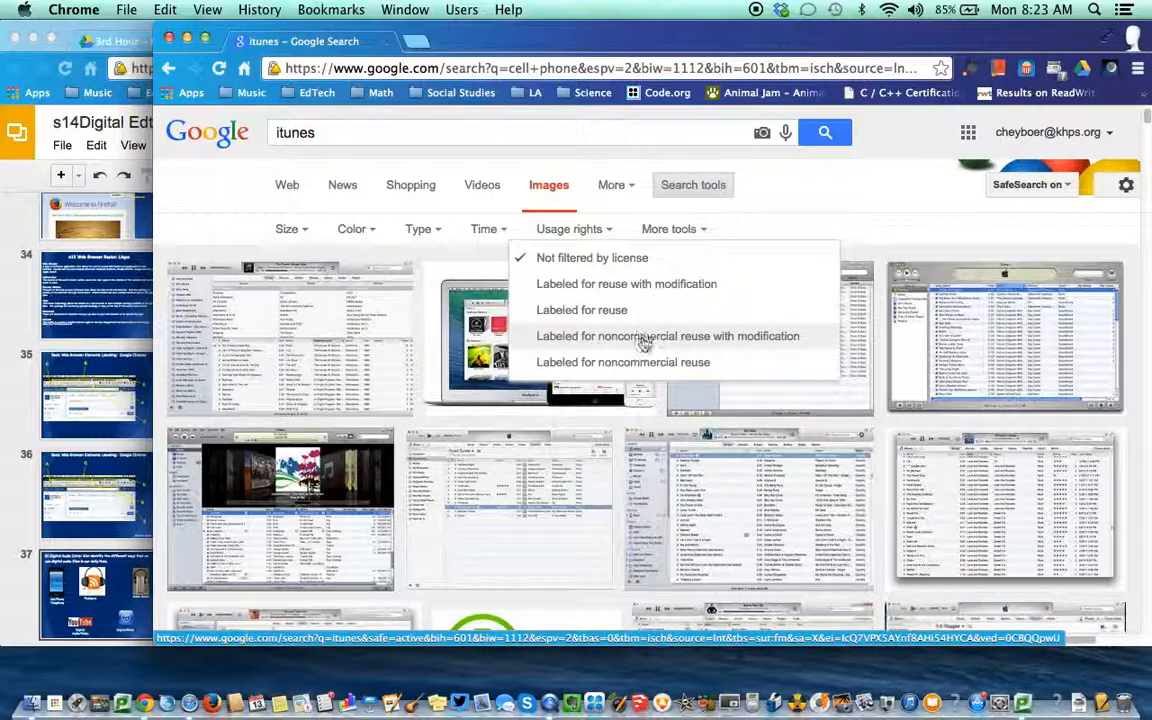
pyautogui.moveTo(648, 305)
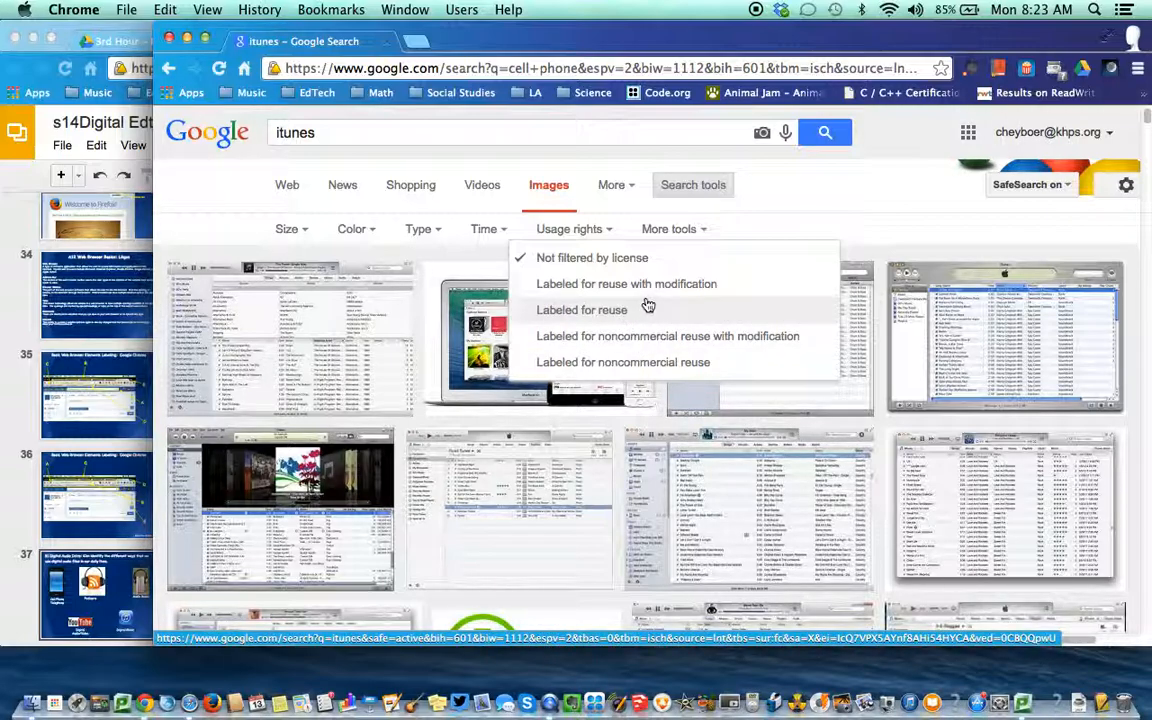
pyautogui.moveTo(690, 295)
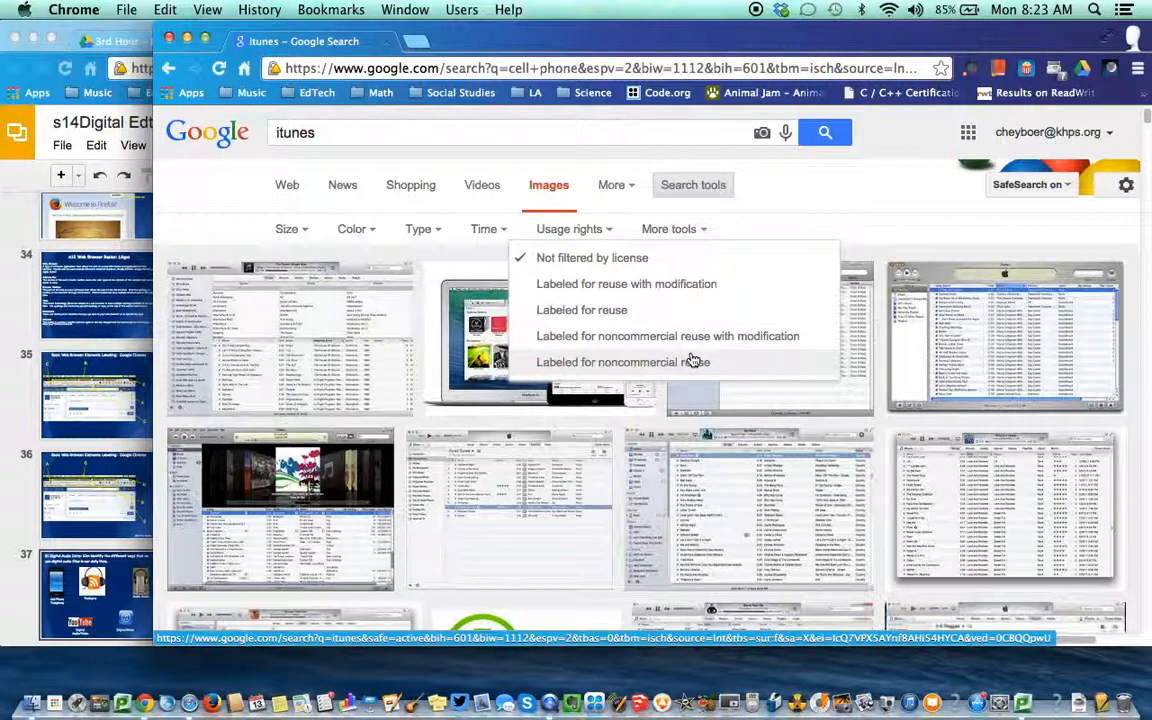
pyautogui.moveTo(713, 291)
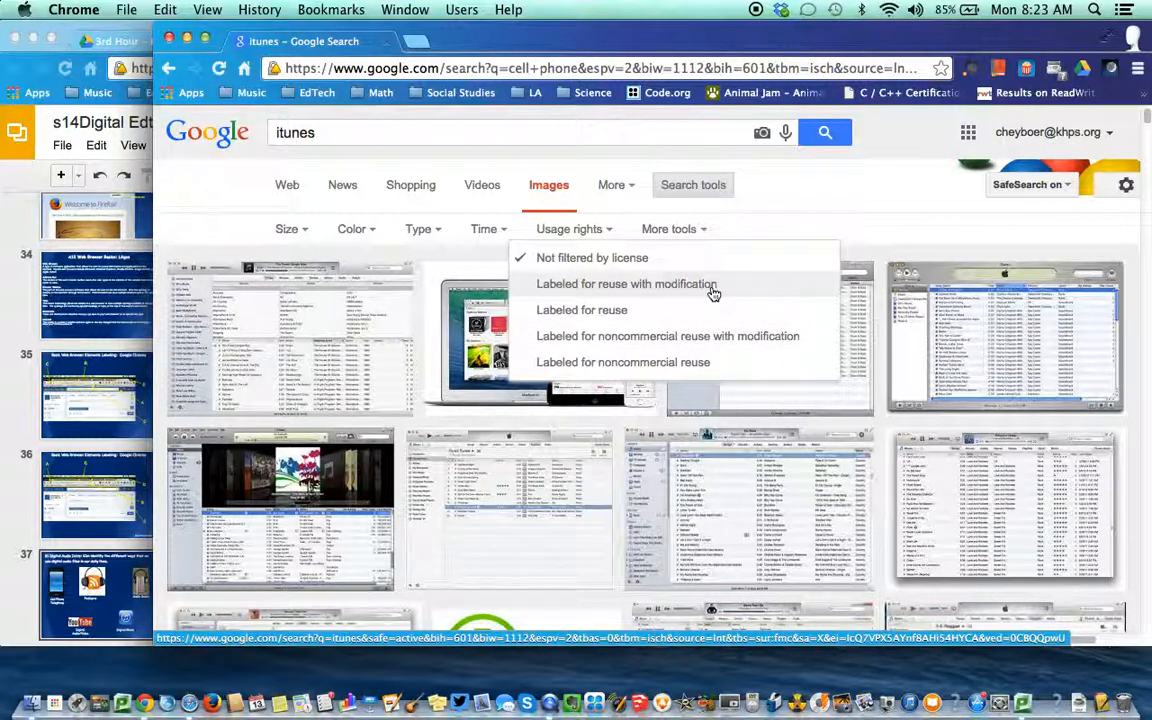
pyautogui.moveTo(711, 294)
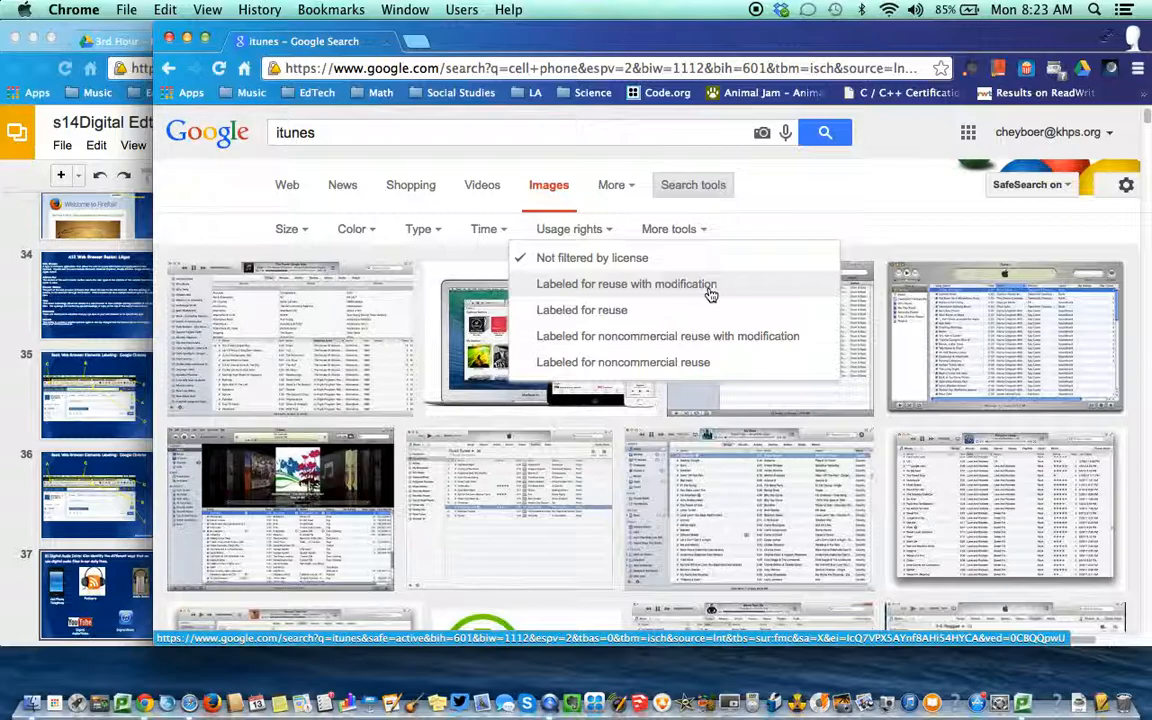
pyautogui.moveTo(700, 347)
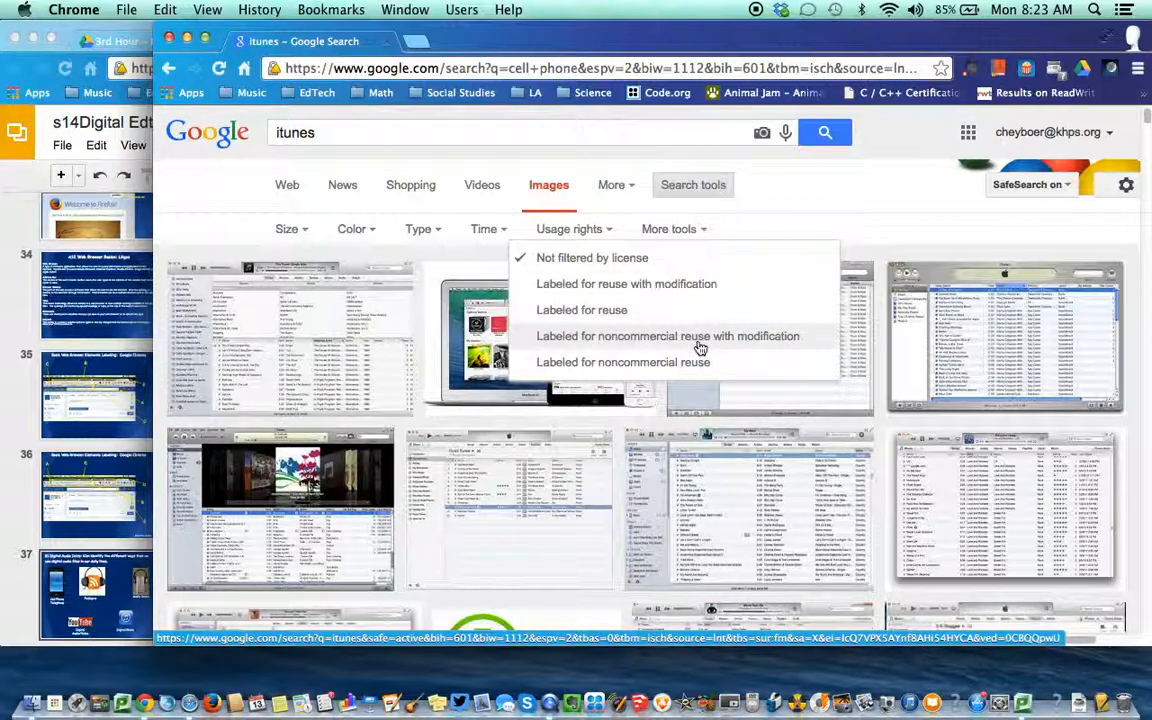
pyautogui.moveTo(688, 364)
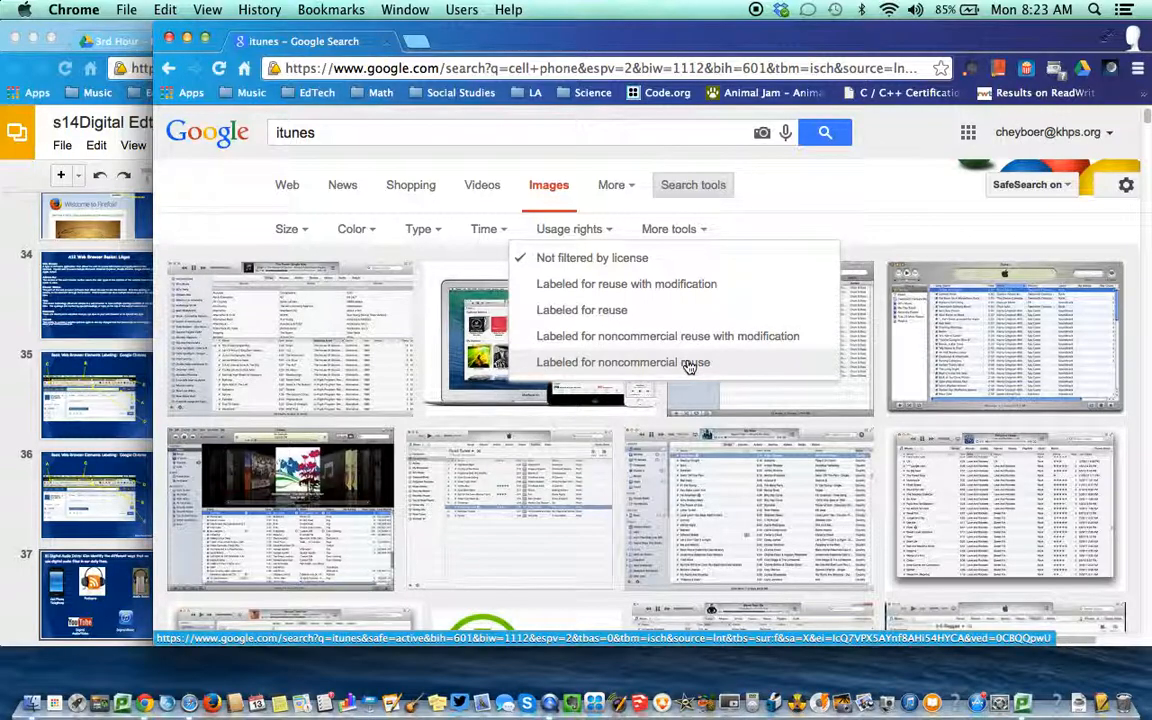
pyautogui.moveTo(685, 335)
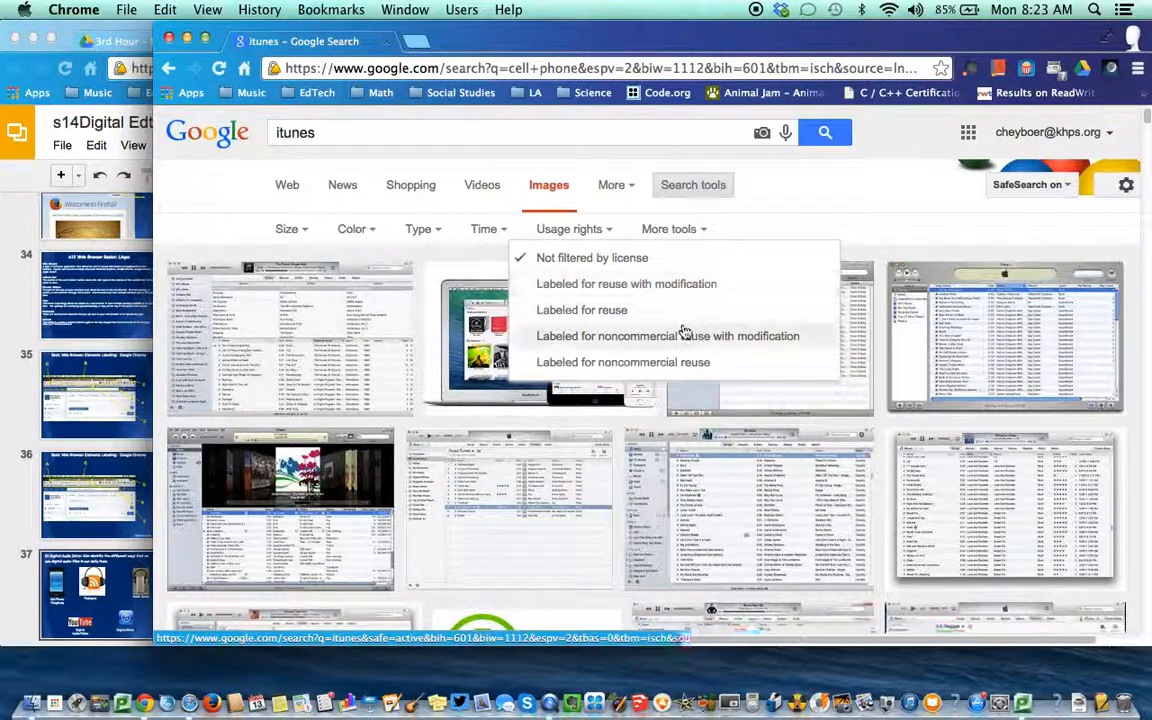
pyautogui.moveTo(683, 325)
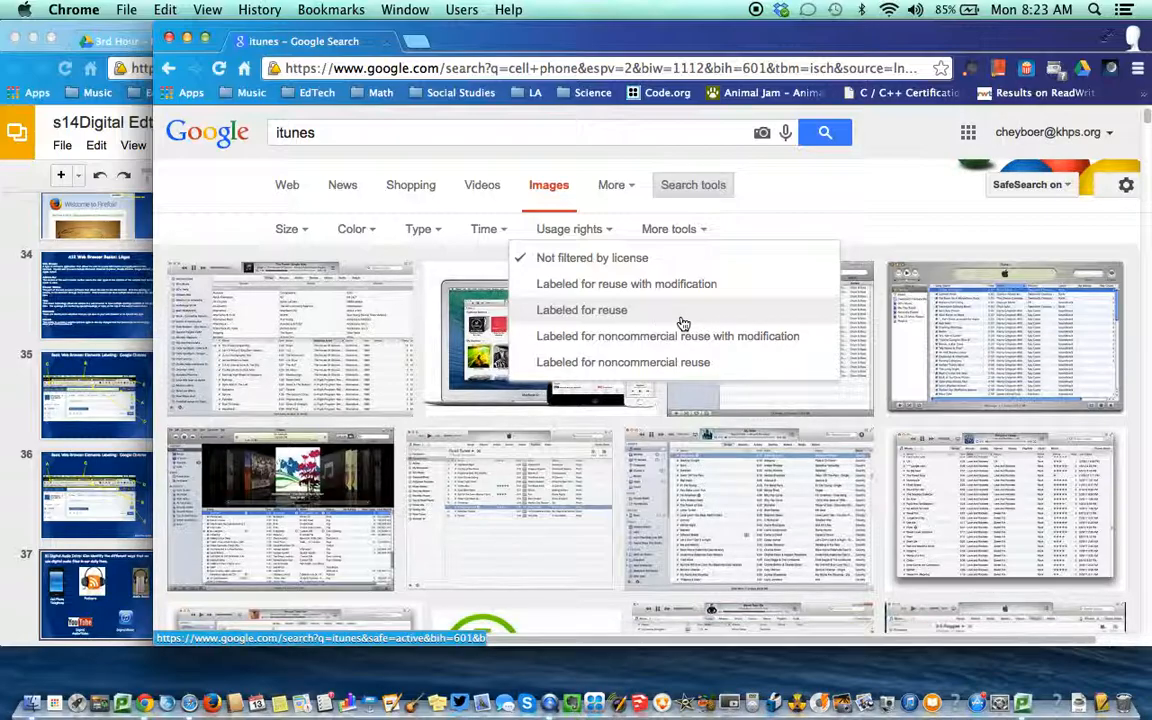
# Step: Filter 'itunes' results to reuse-labeled images and preview the blue iTunes 10 icon
pyautogui.click(581, 310)
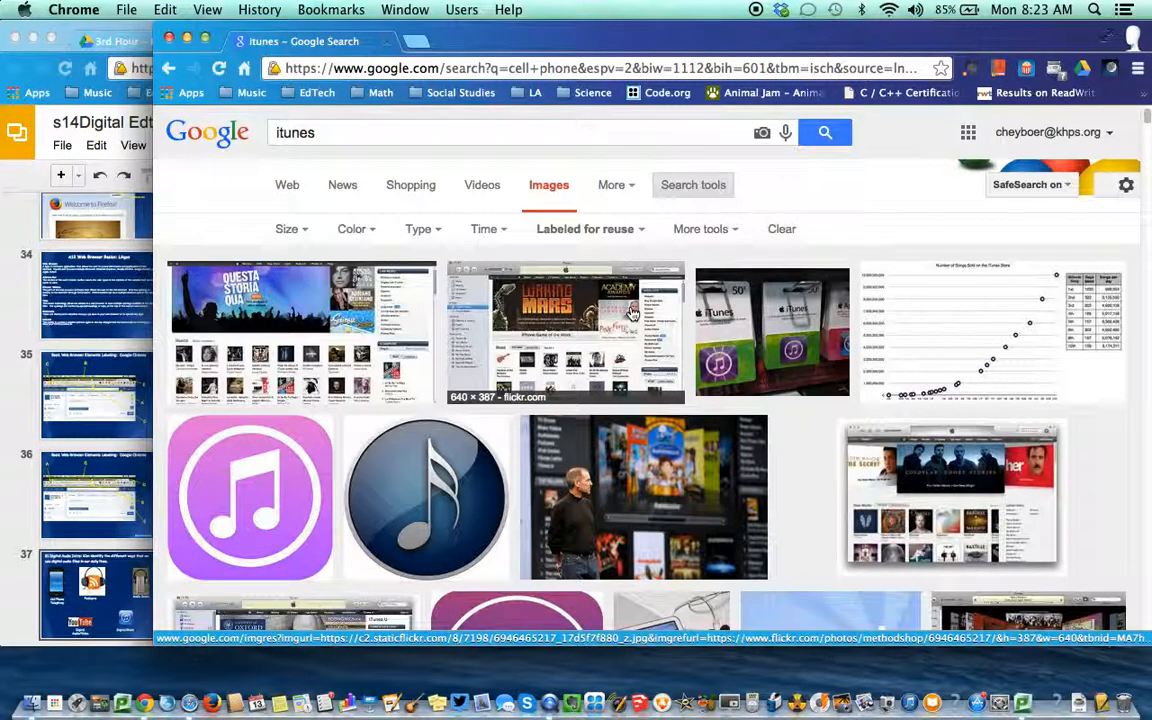
pyautogui.scroll(-3)
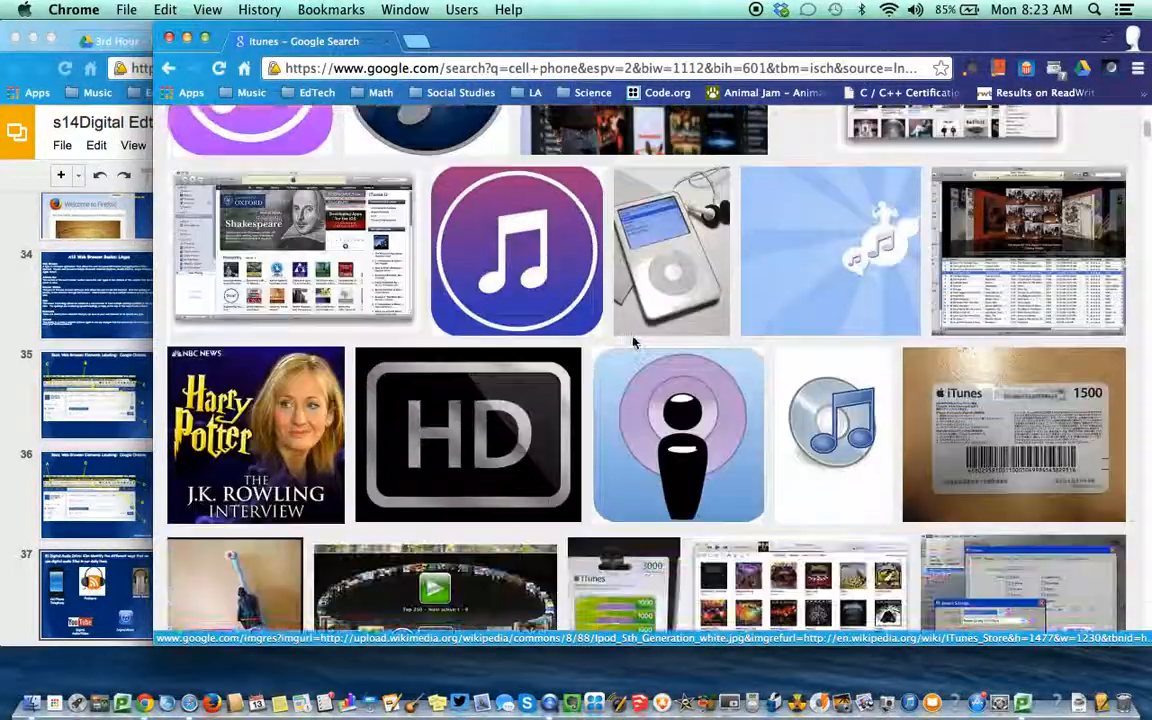
pyautogui.scroll(-3)
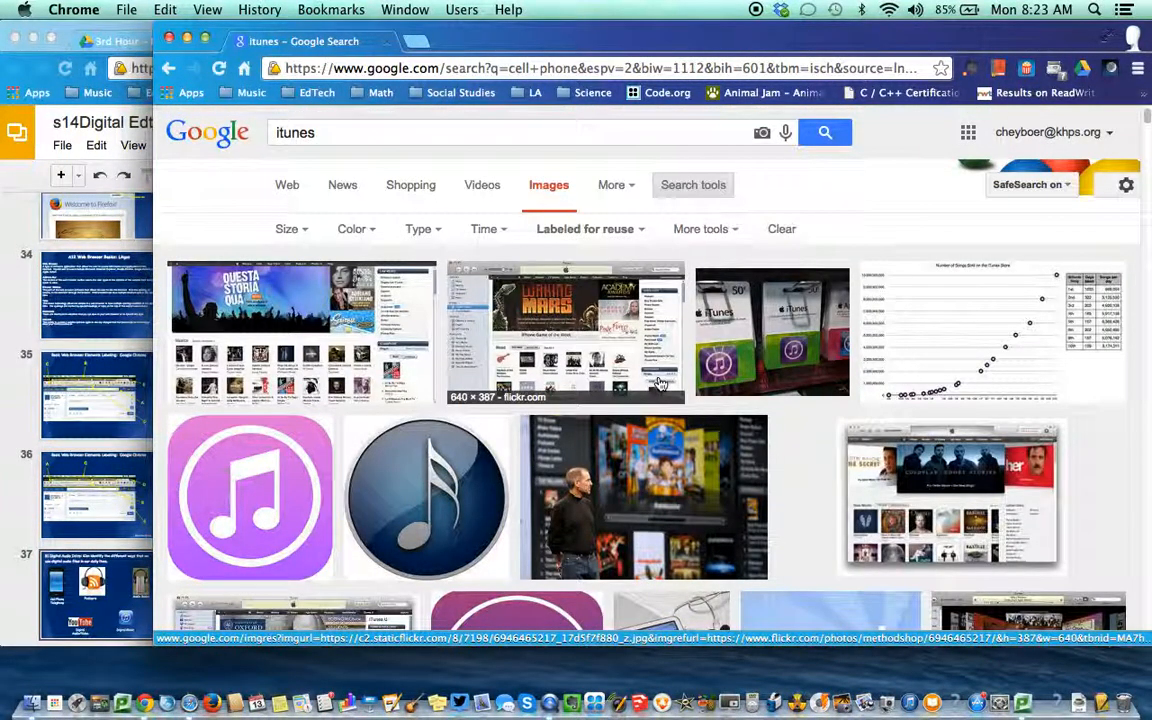
pyautogui.moveTo(283, 518)
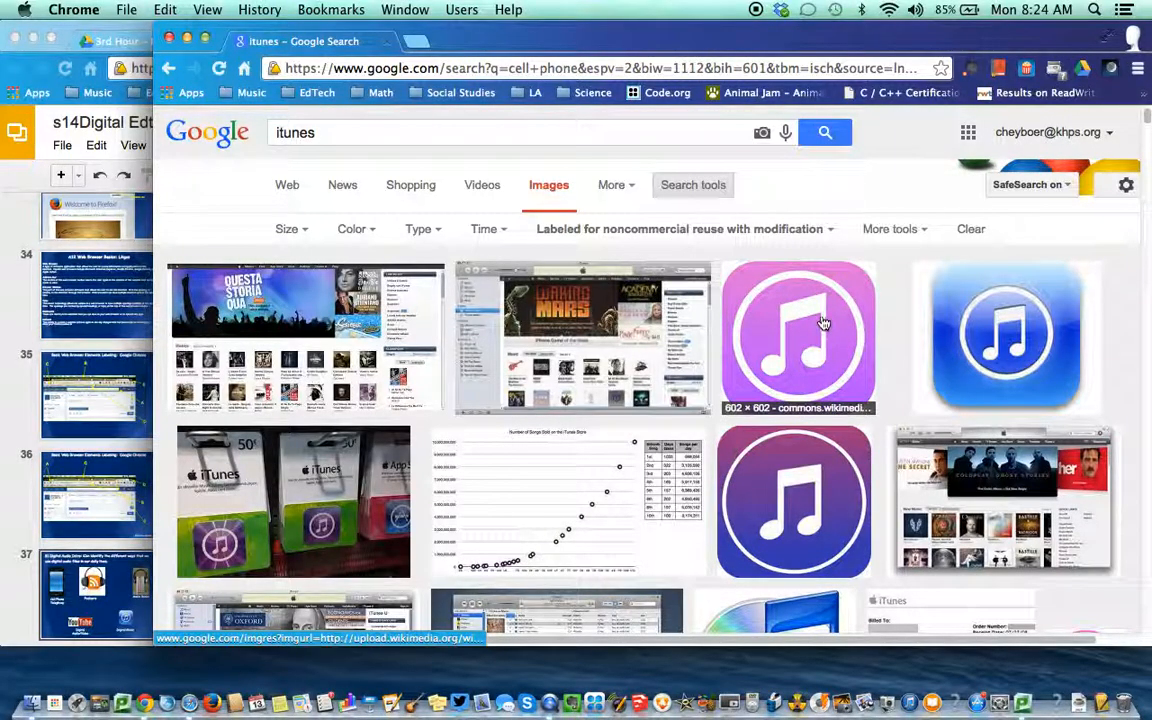
pyautogui.moveTo(666, 458)
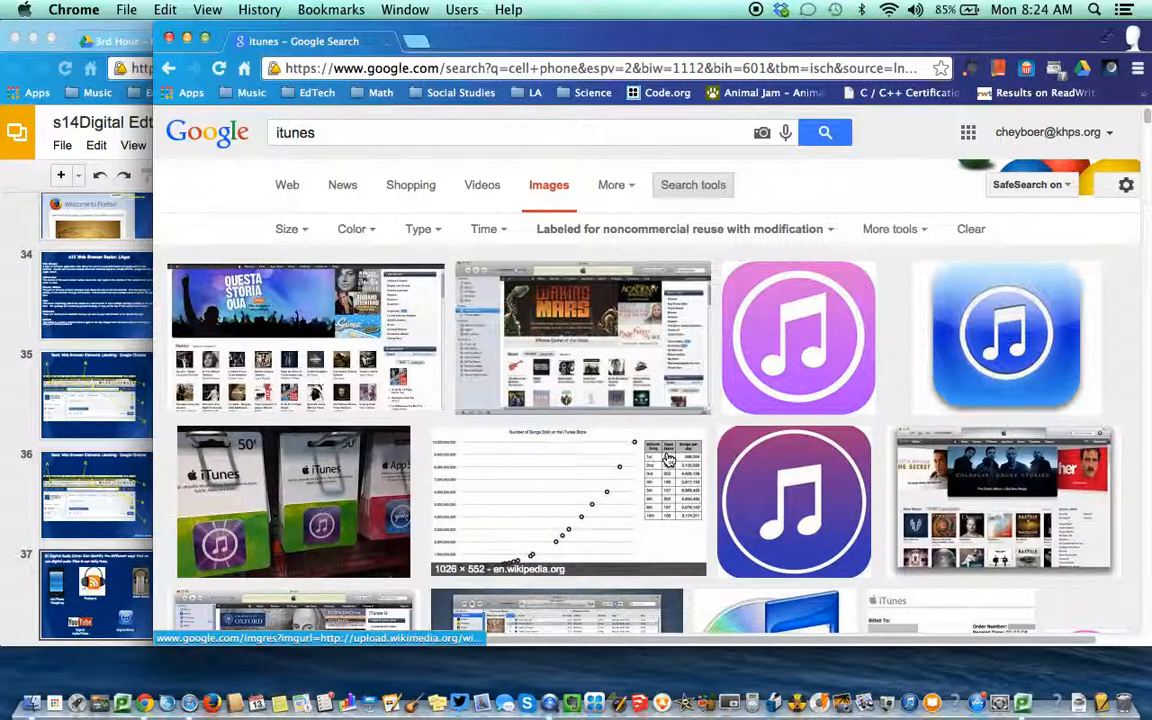
pyautogui.moveTo(872, 395)
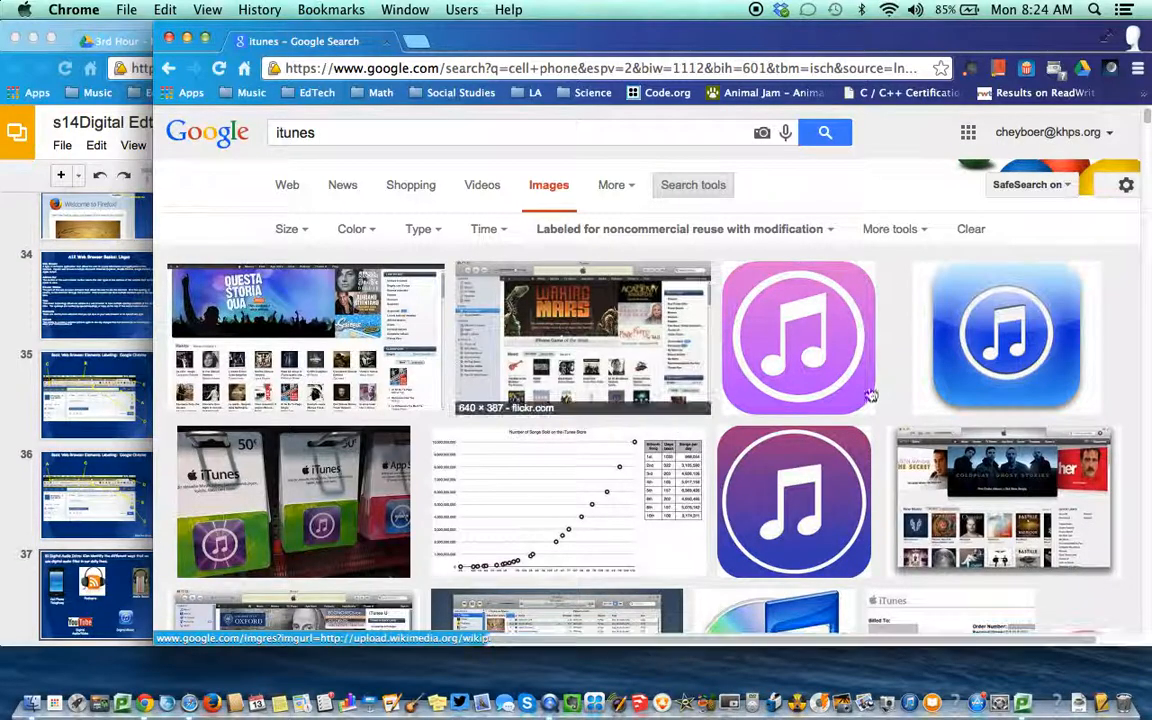
pyautogui.scroll(-3)
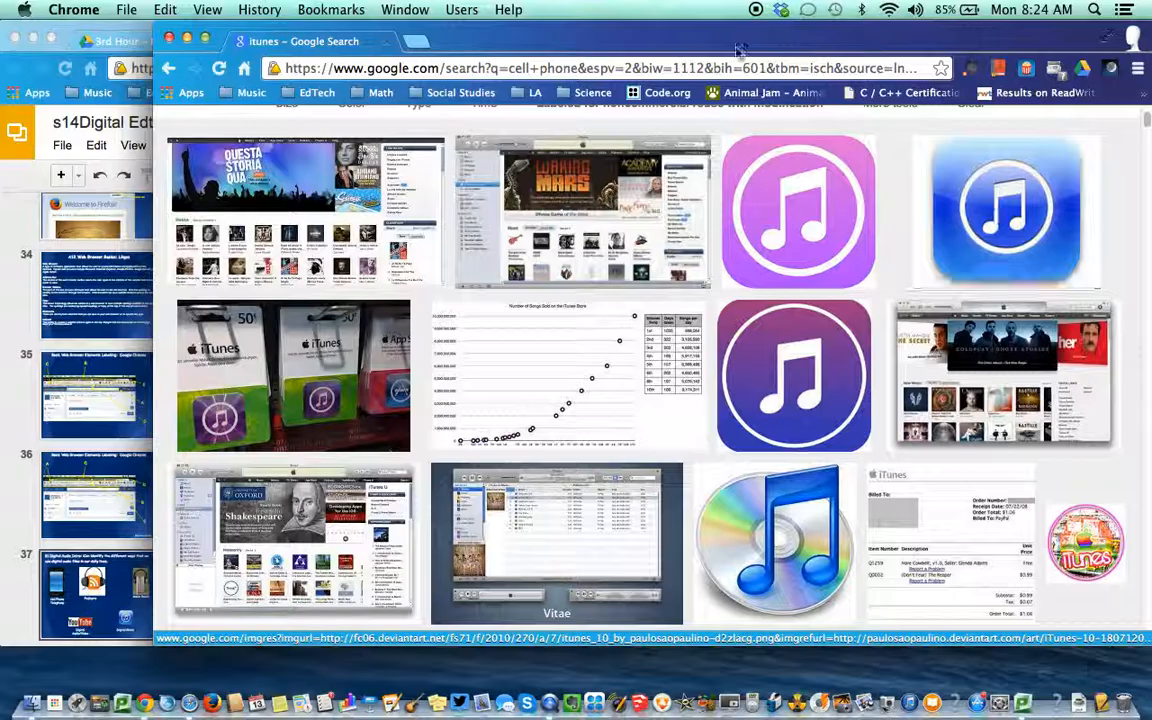
pyautogui.click(1006, 211)
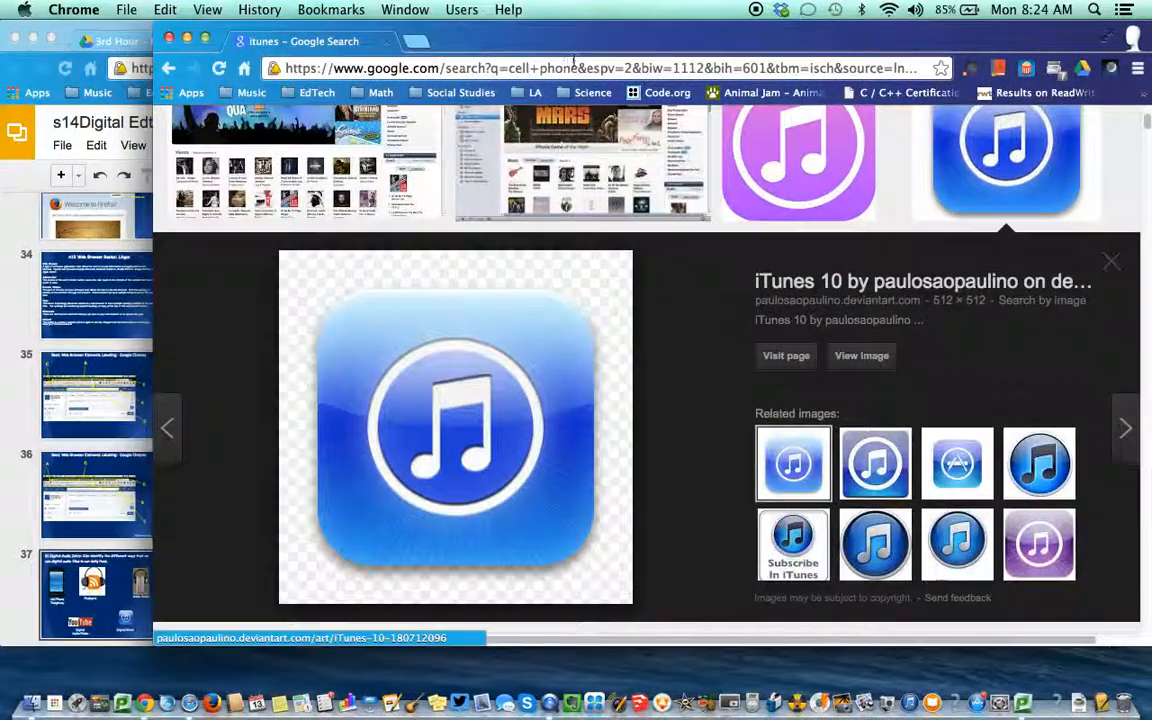
pyautogui.click(140, 41)
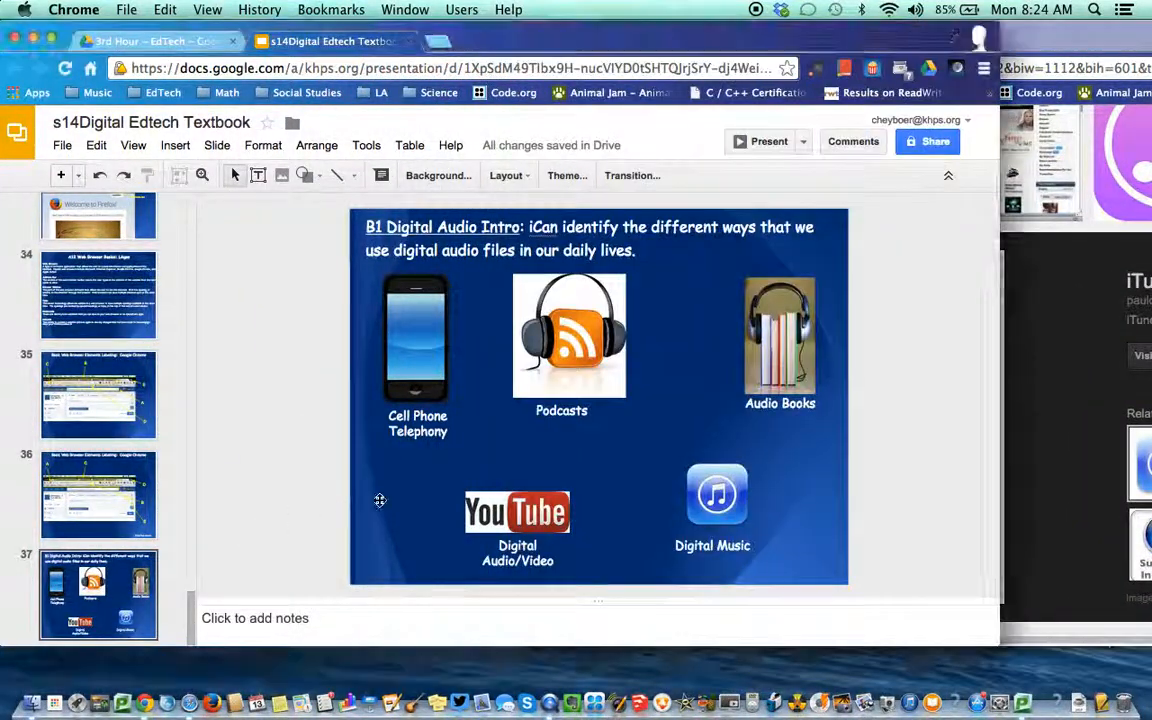
pyautogui.moveTo(726, 500)
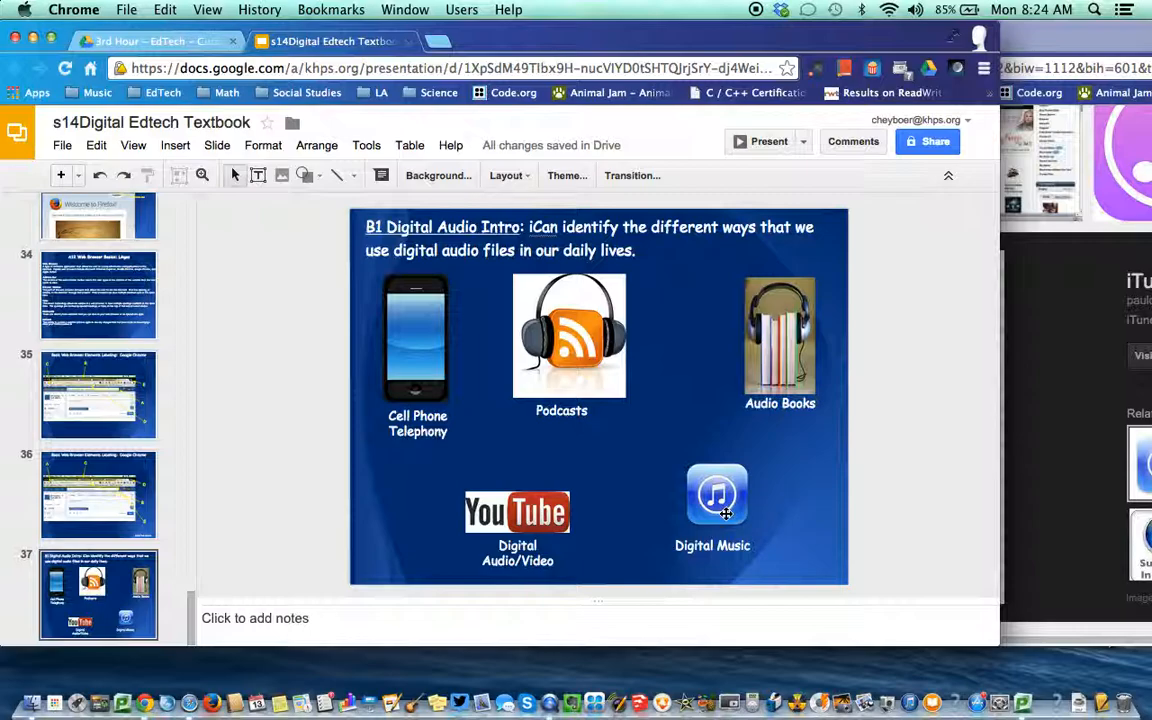
pyautogui.moveTo(807, 491)
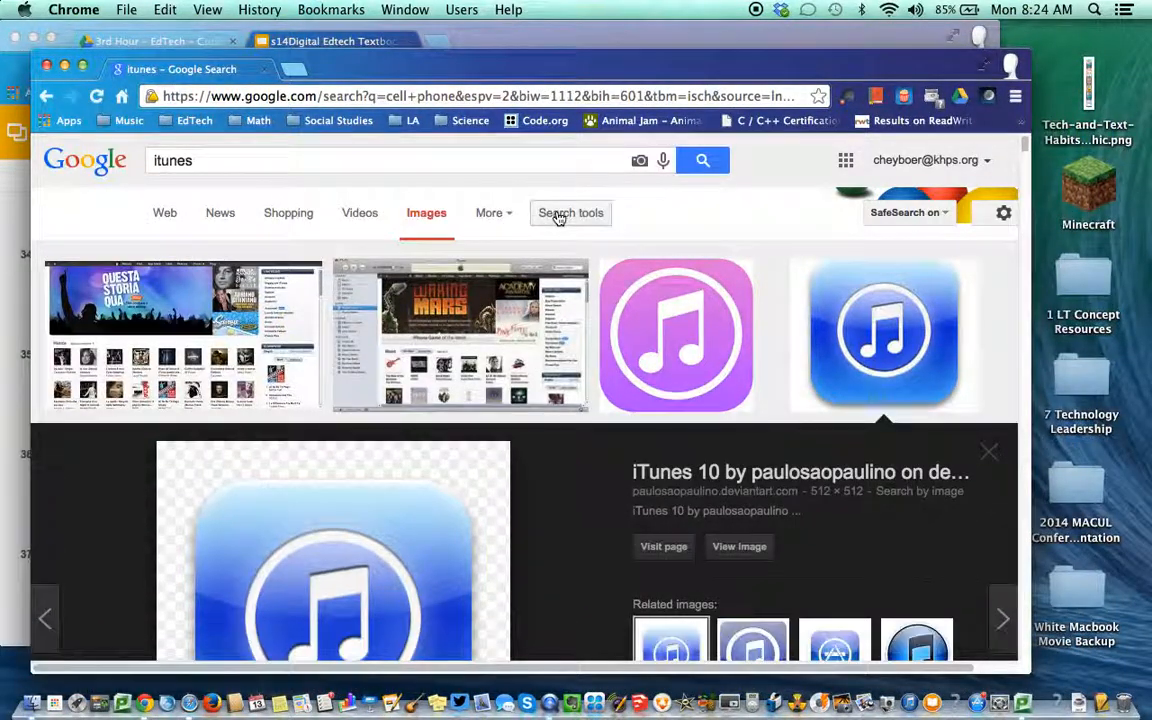
# Step: Check the Usage rights filter on the 'itunes' results
pyautogui.click(570, 213)
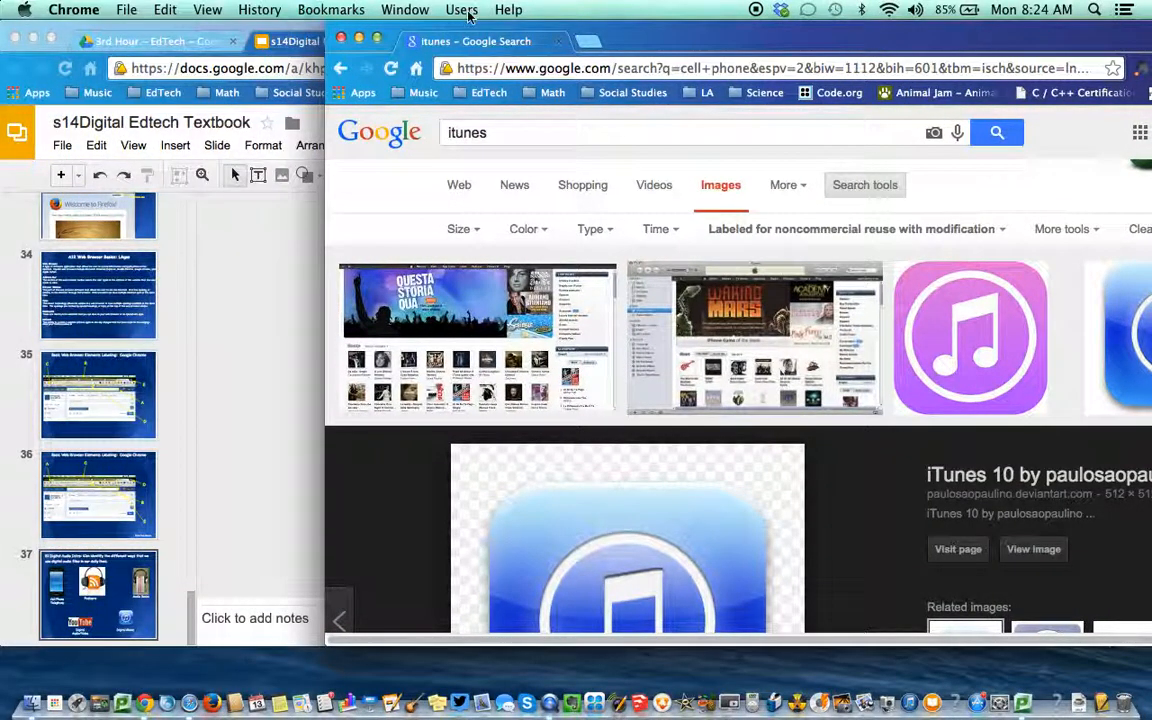
pyautogui.moveTo(793, 233)
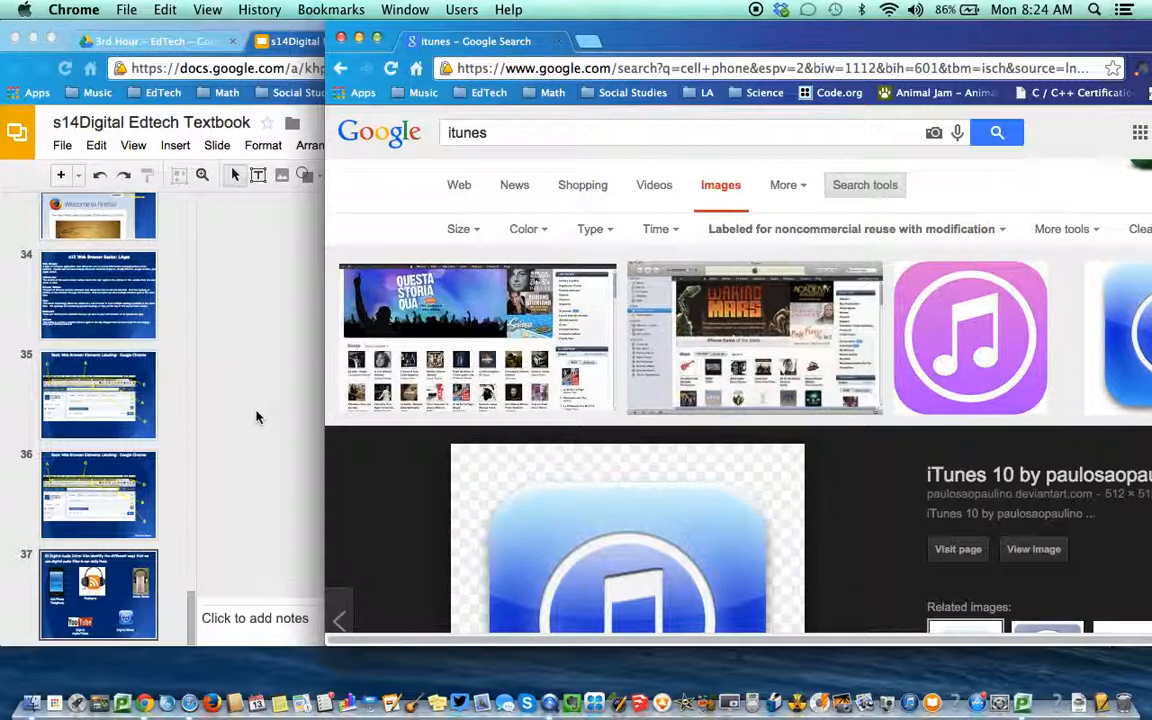
pyautogui.moveTo(268, 418)
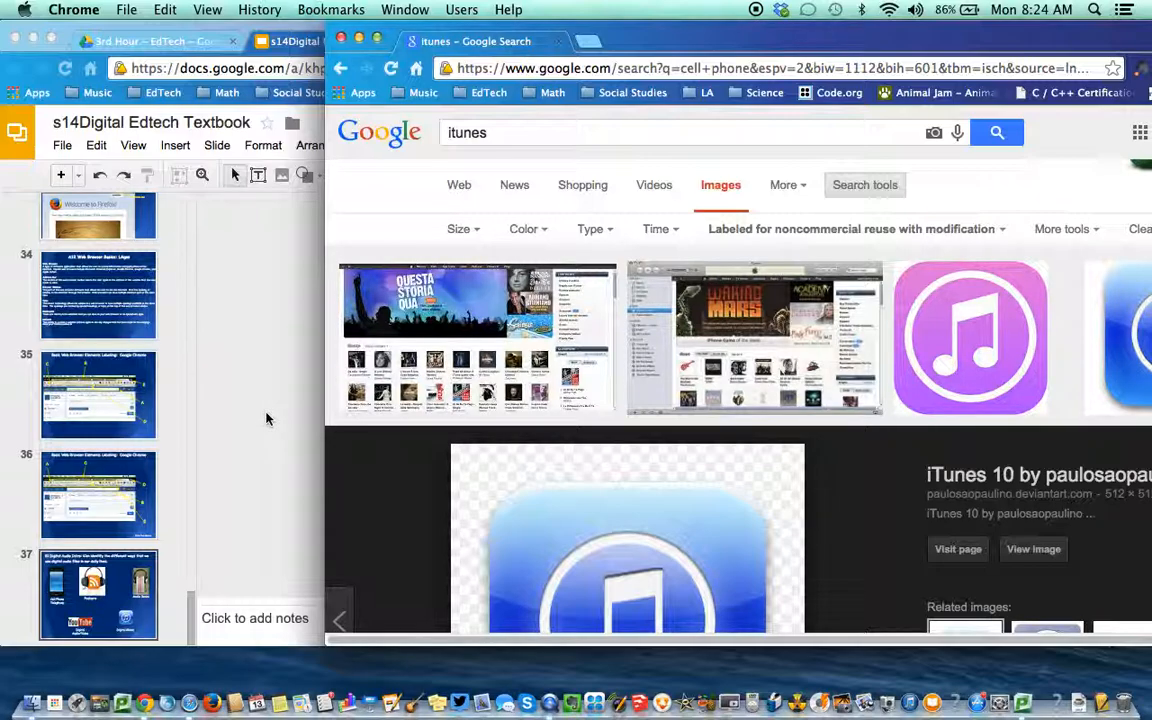
pyautogui.moveTo(850, 238)
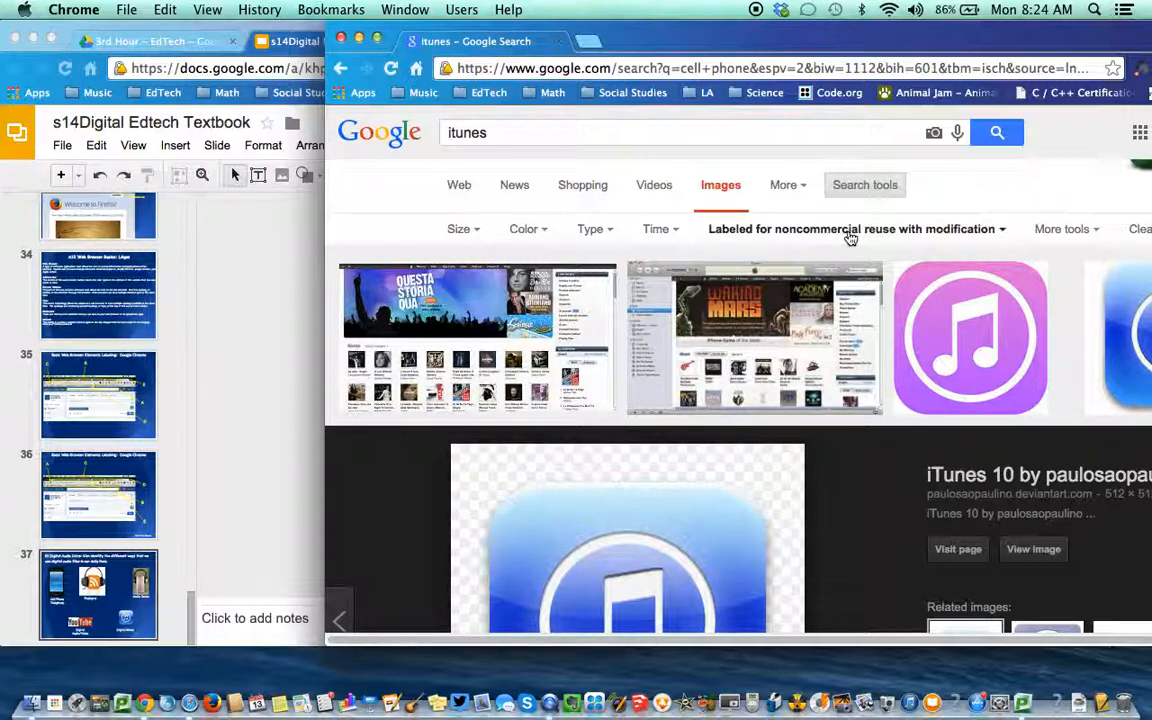
pyautogui.moveTo(875, 242)
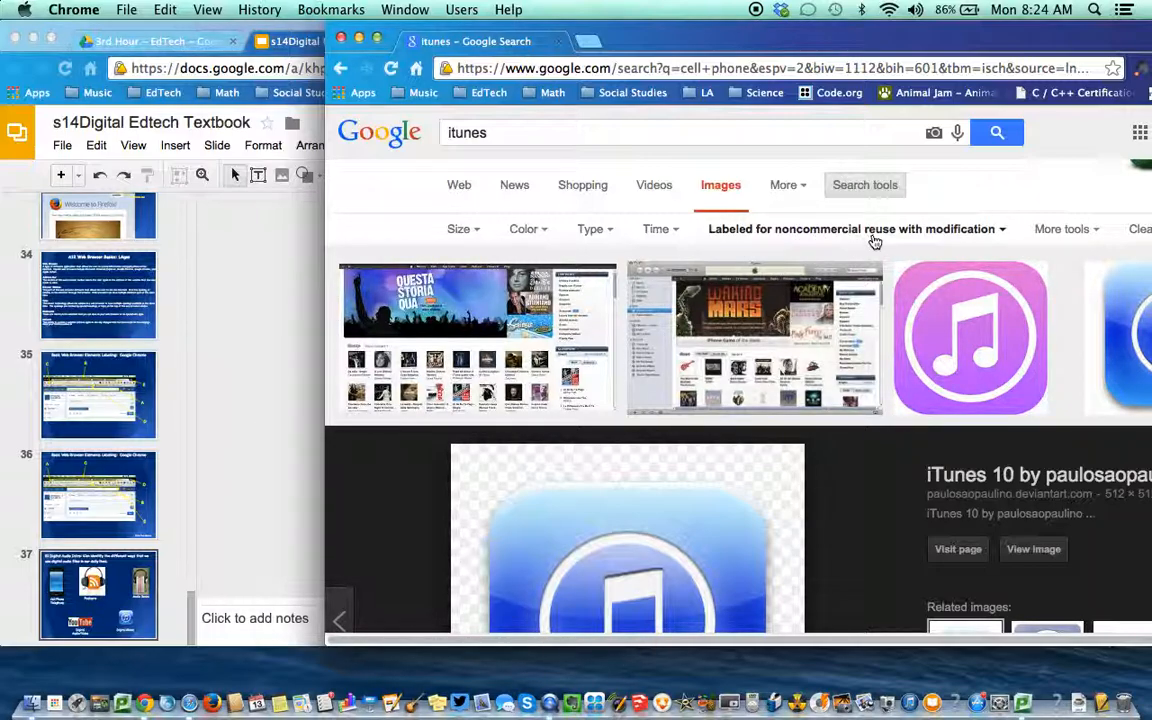
pyautogui.moveTo(908, 238)
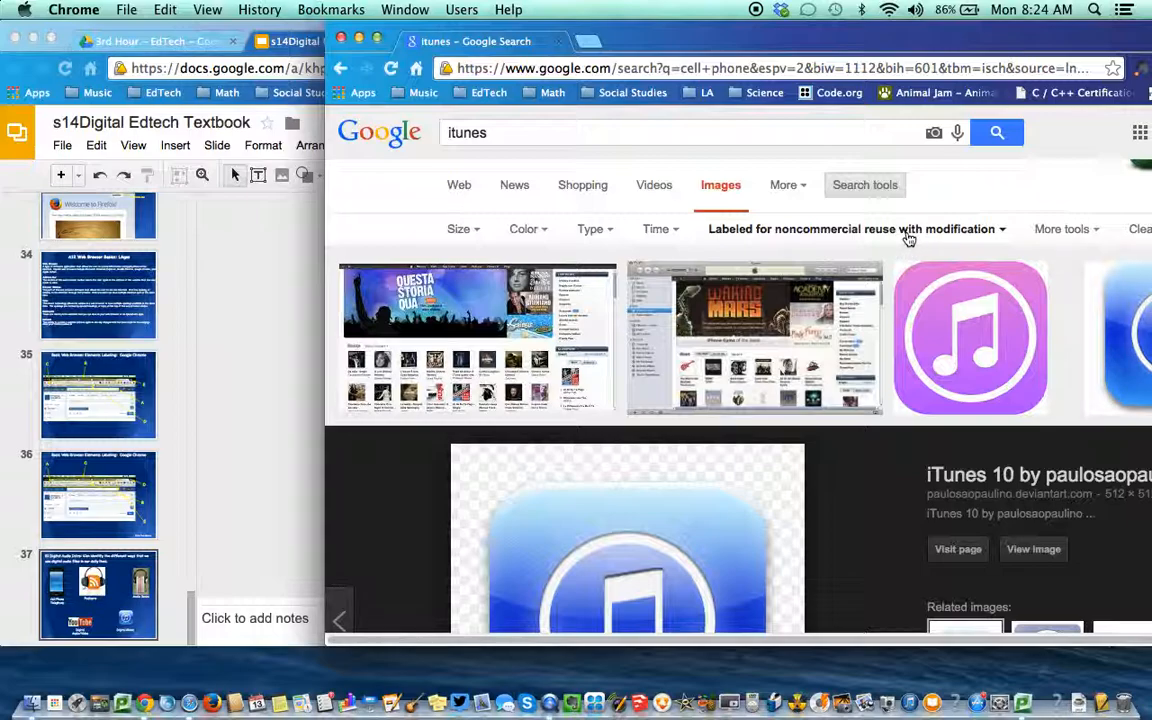
pyautogui.moveTo(285, 400)
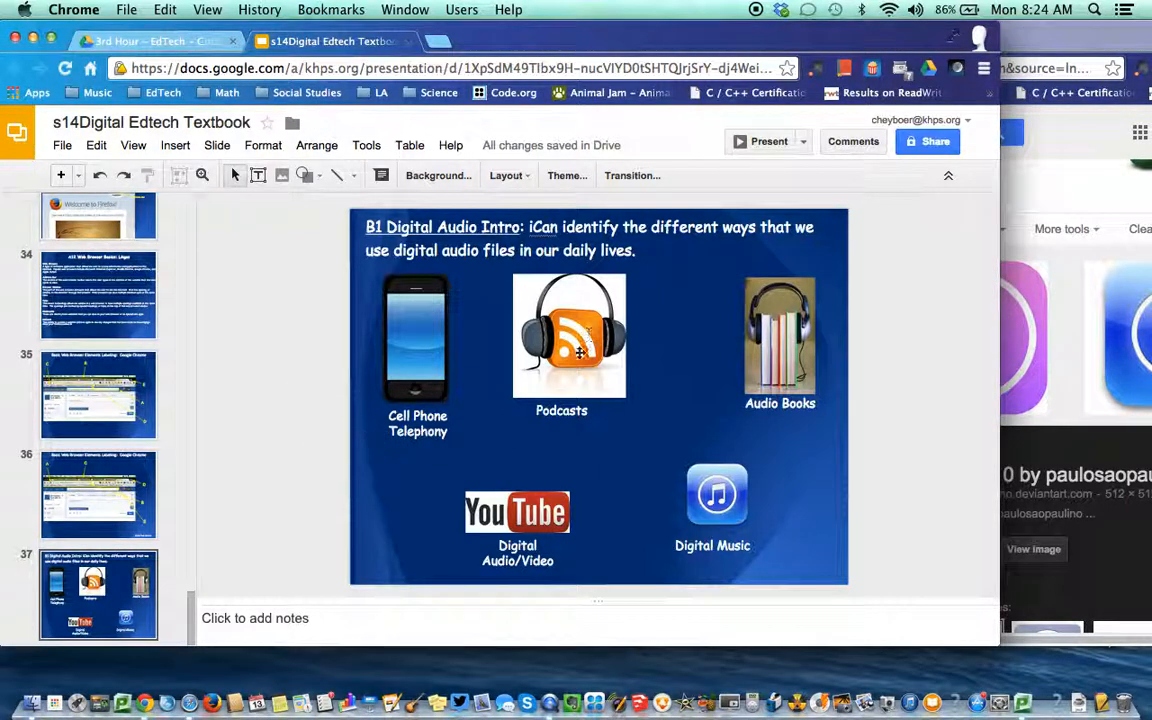
pyautogui.moveTo(620, 328)
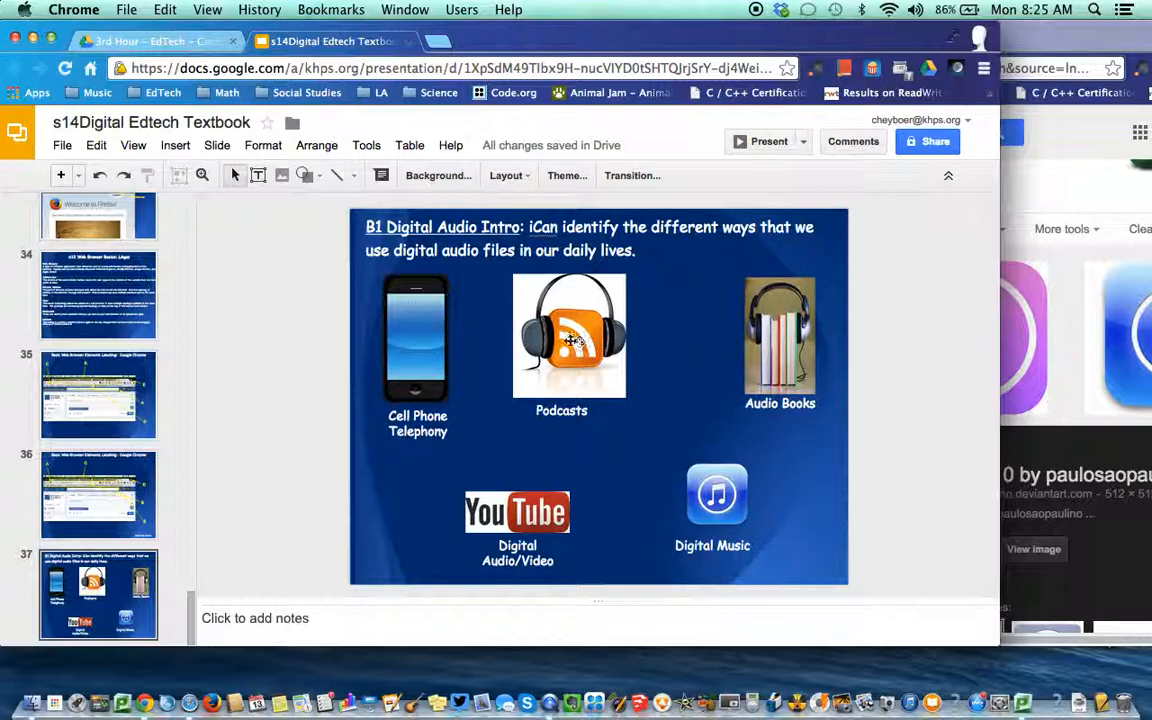
pyautogui.moveTo(385, 438)
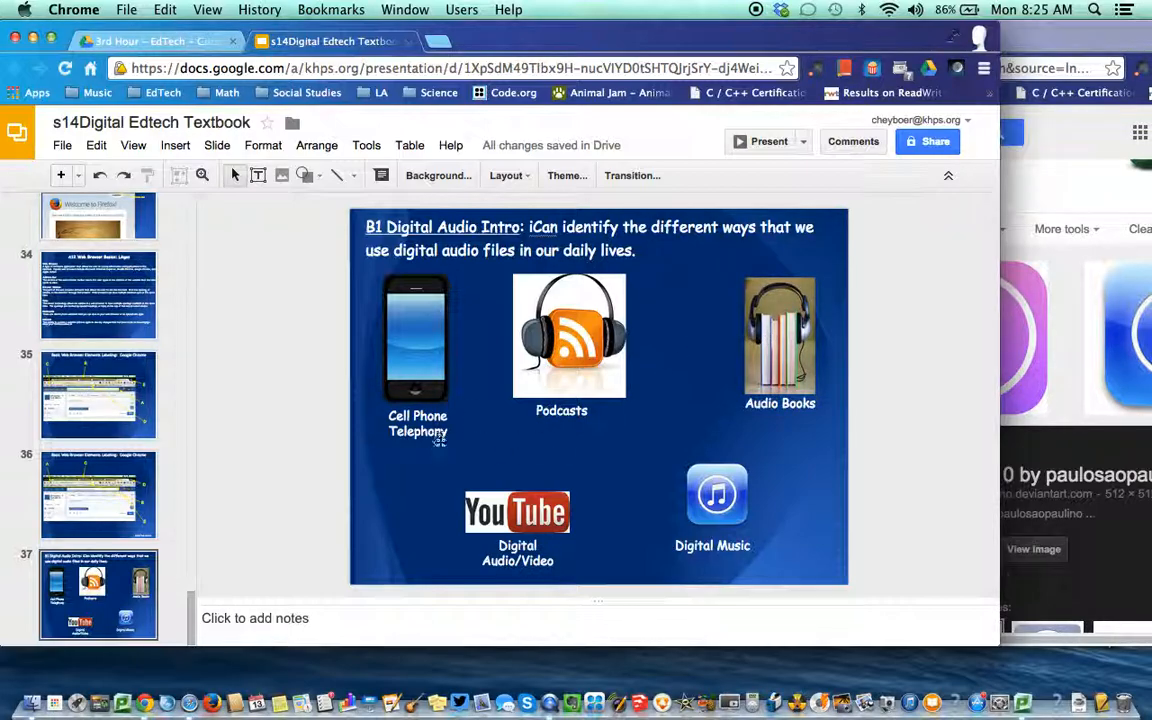
pyautogui.moveTo(732, 554)
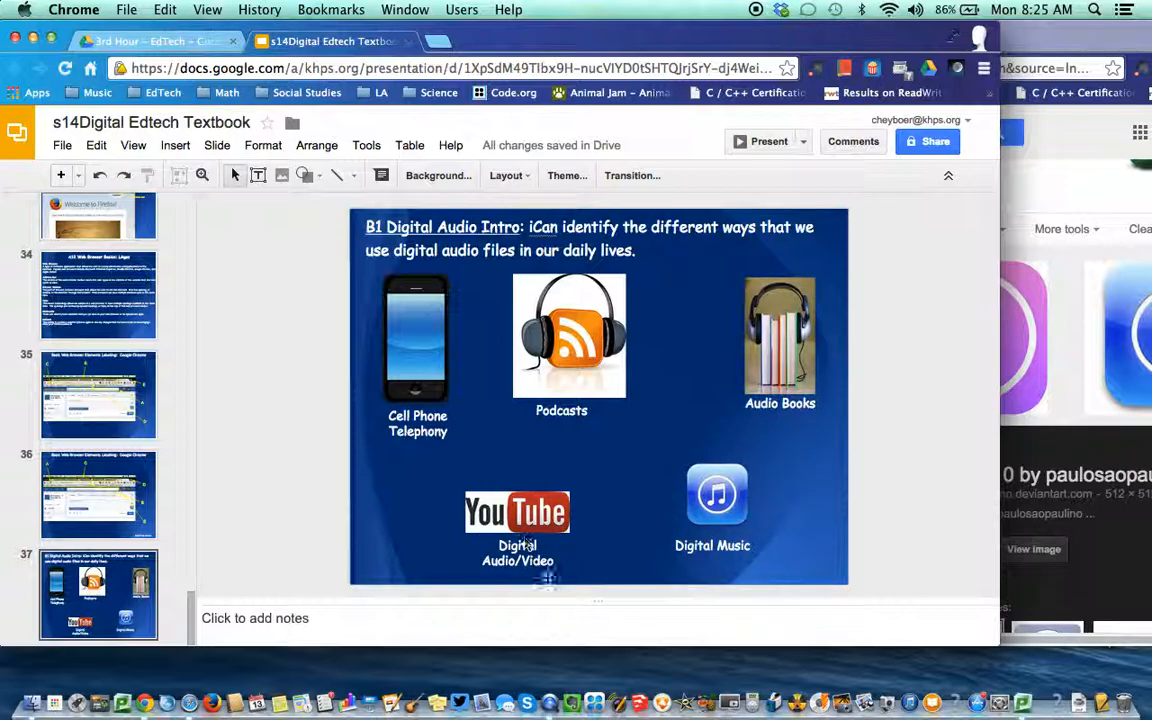
pyautogui.moveTo(552, 440)
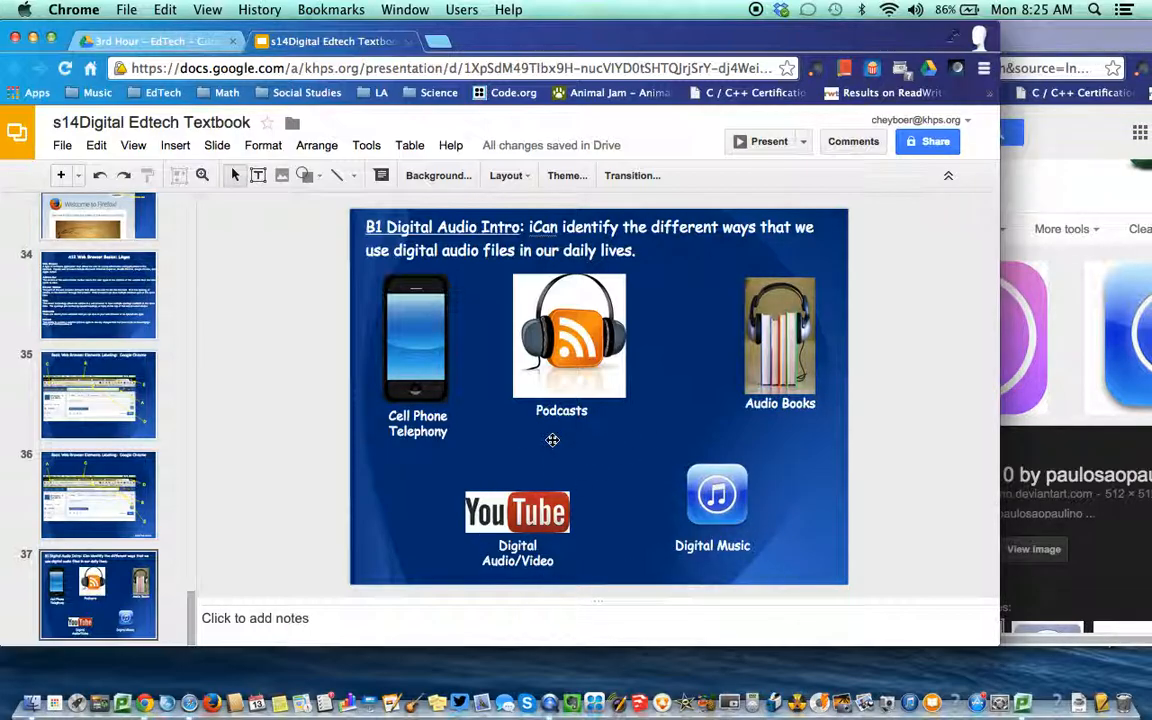
pyautogui.moveTo(693, 303)
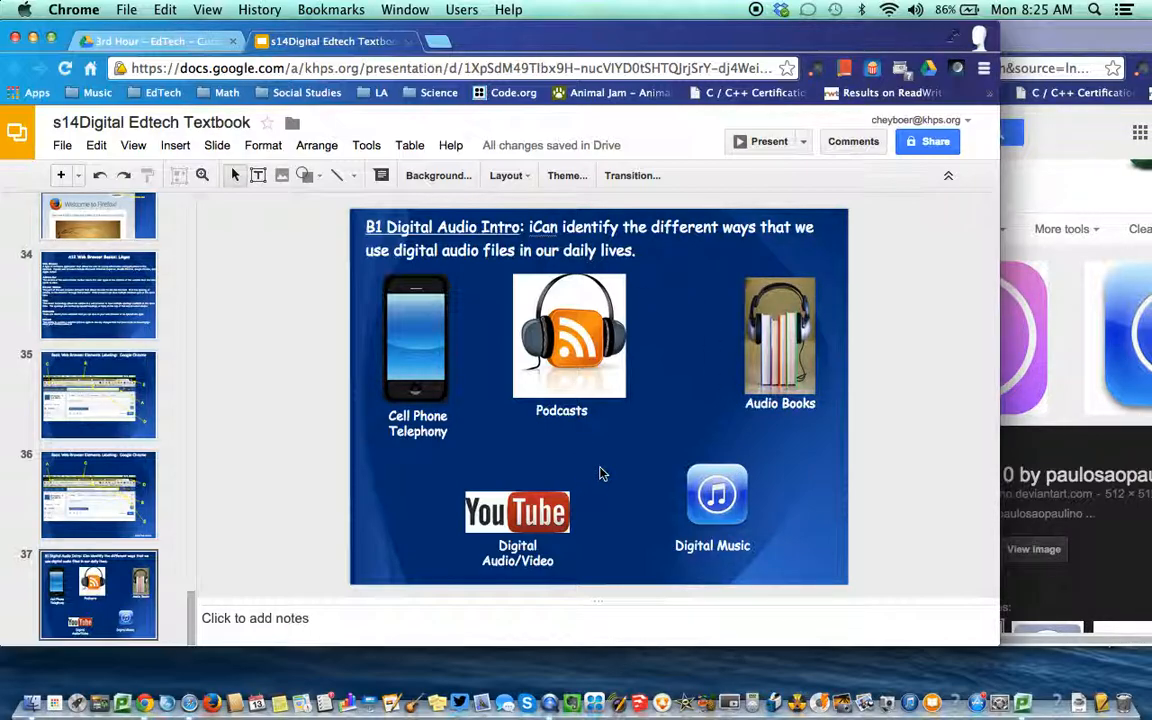
pyautogui.moveTo(616, 464)
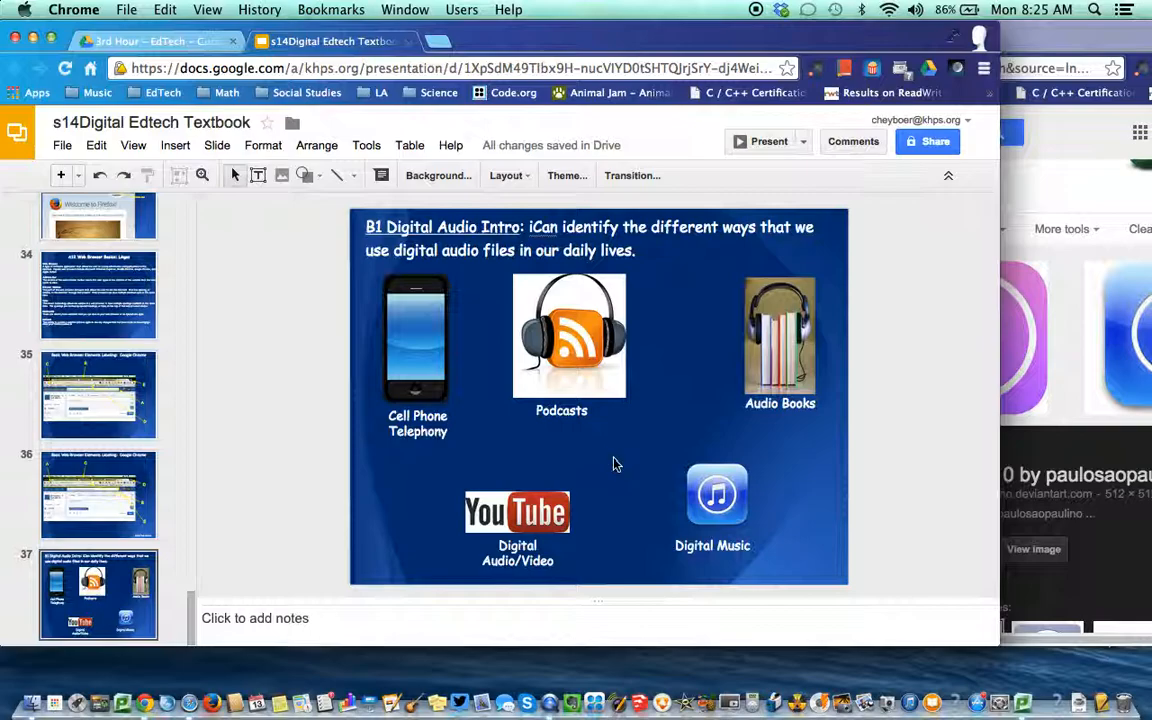
pyautogui.moveTo(673, 431)
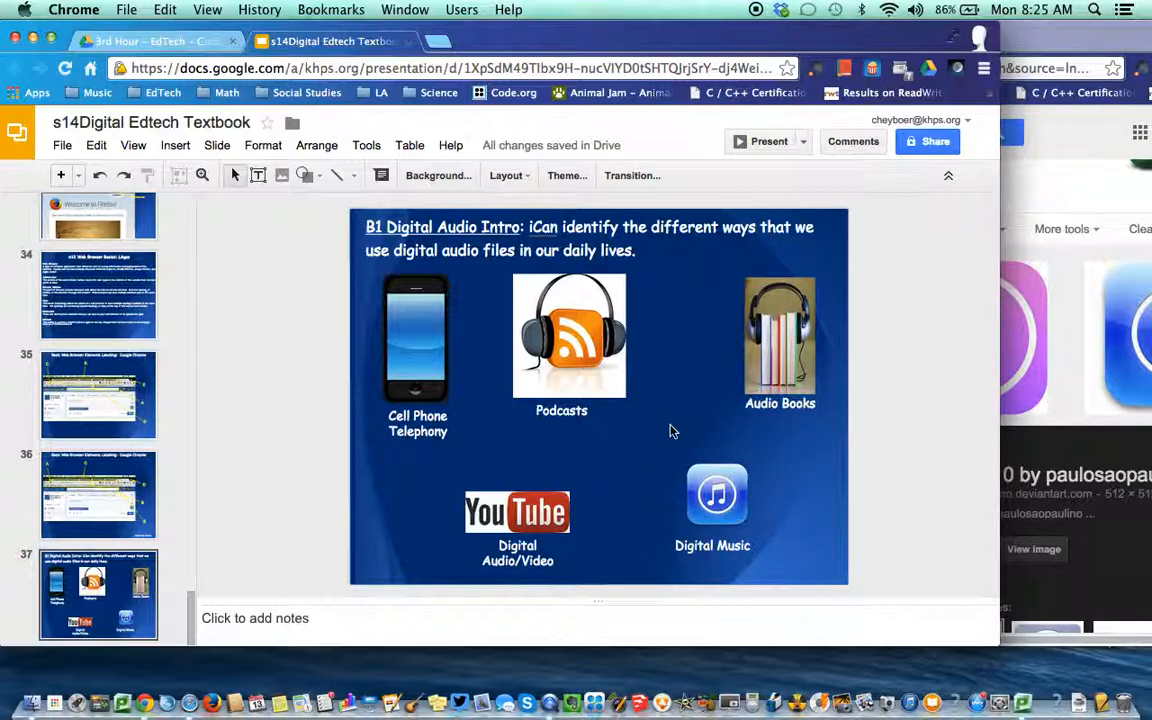
pyautogui.moveTo(522, 446)
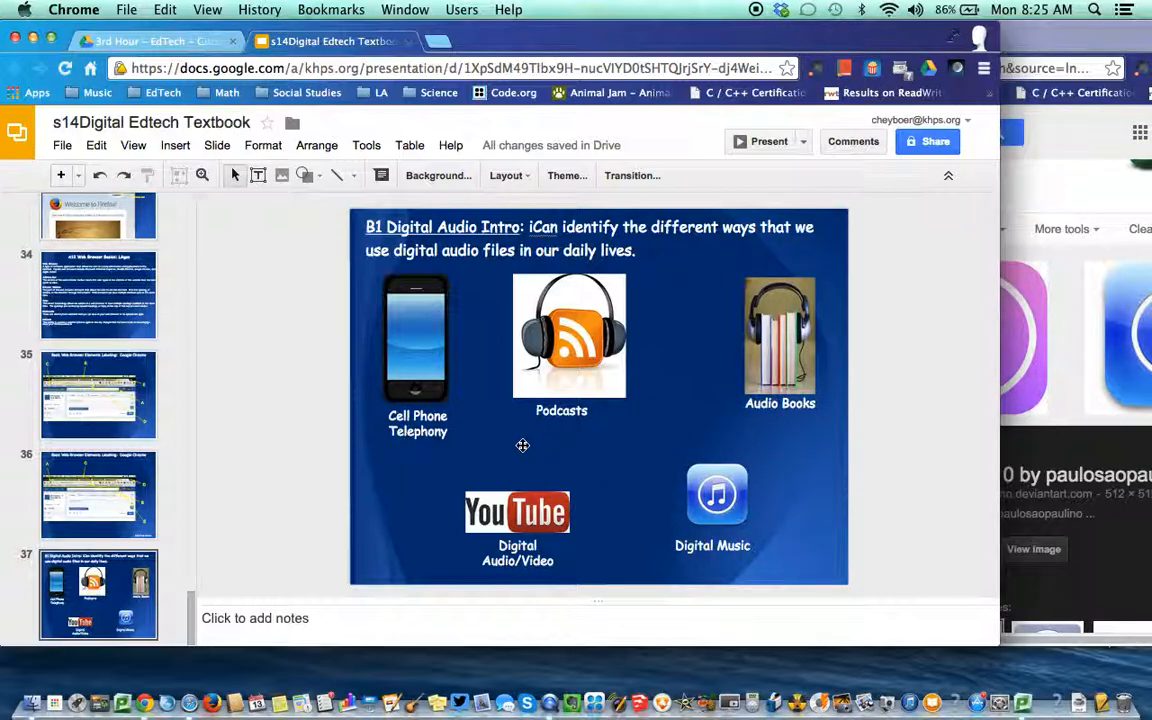